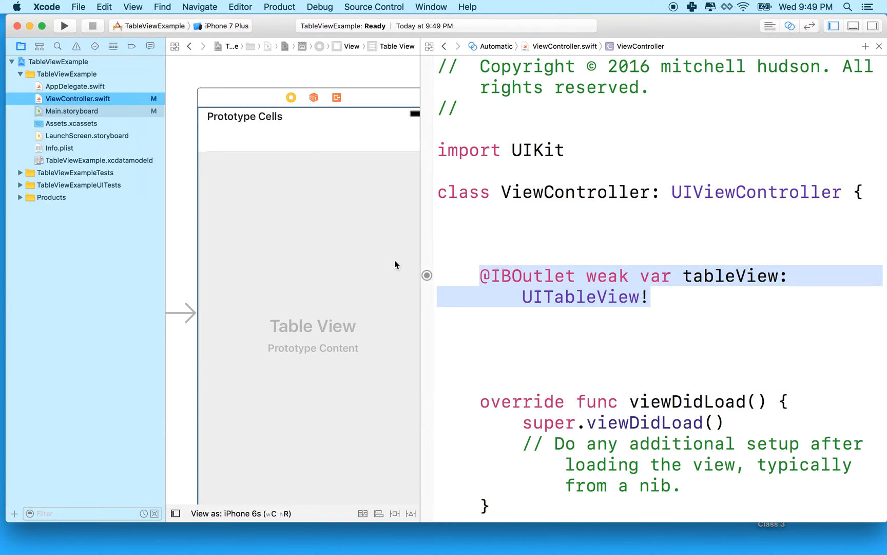
mouse_move(337, 213)
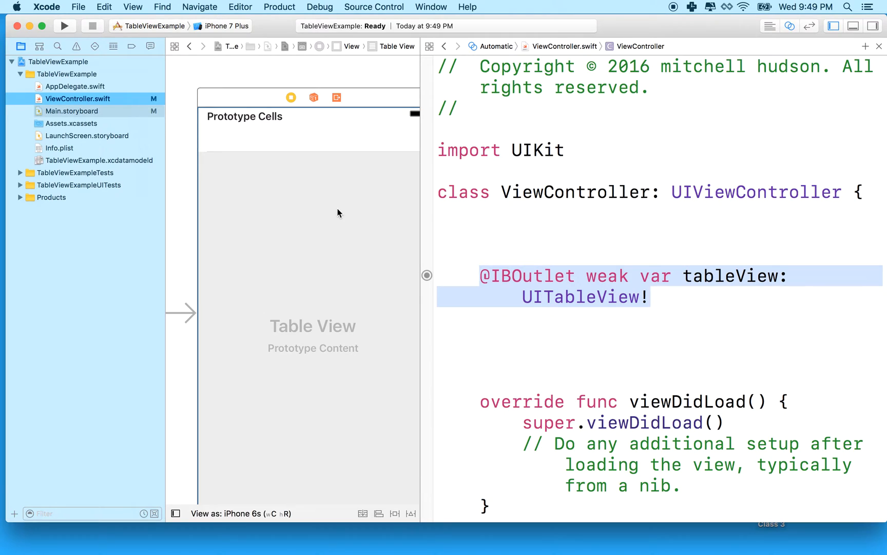
mouse_move(348, 201)
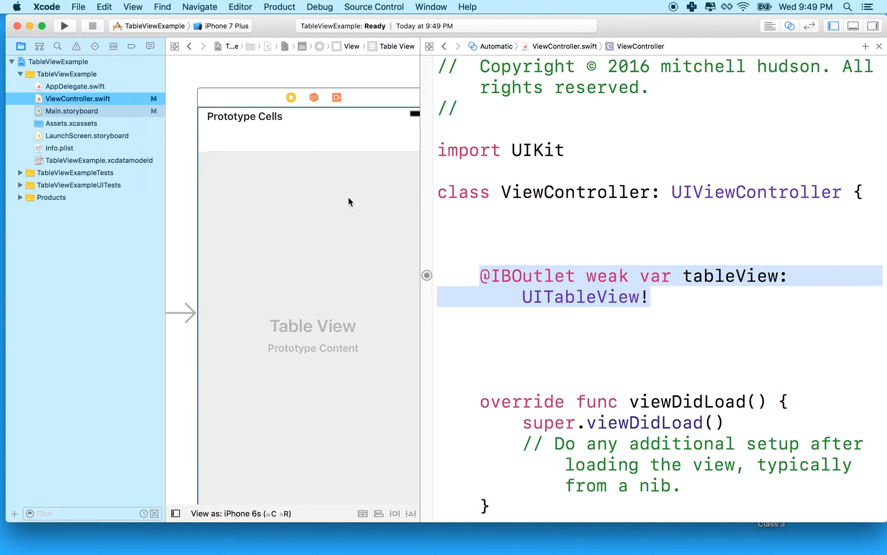
mouse_move(318, 219)
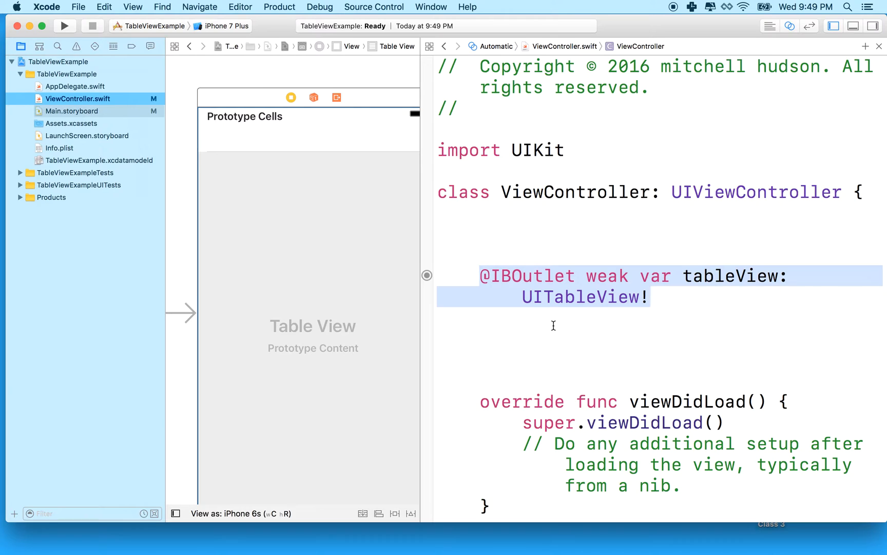
mouse_move(660, 275)
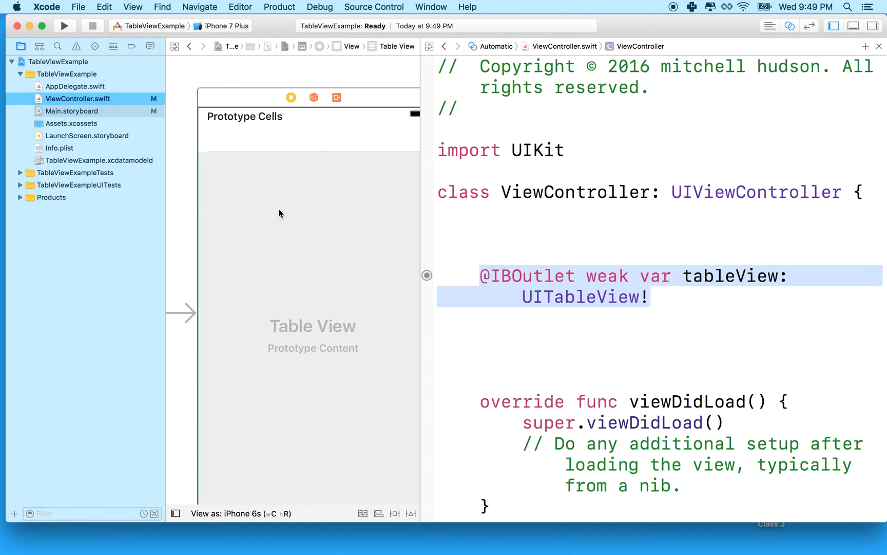
mouse_move(323, 331)
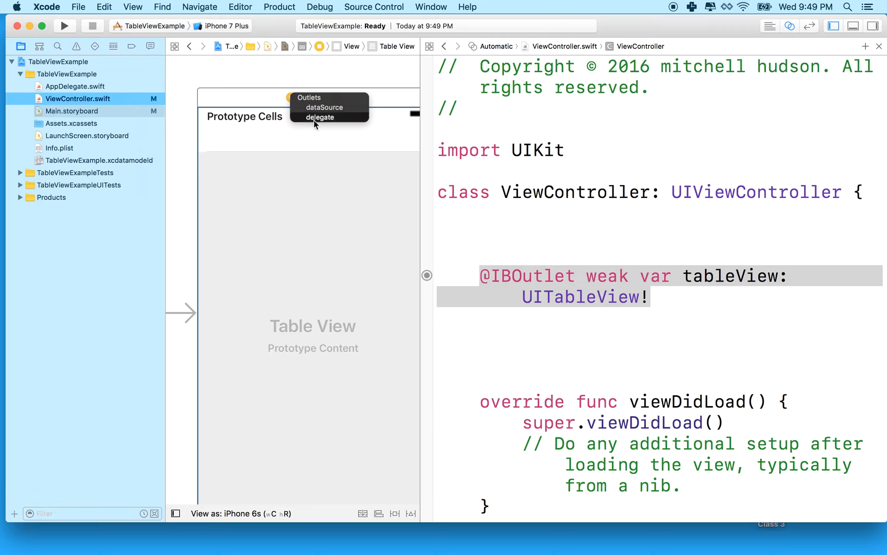
mouse_move(283, 247)
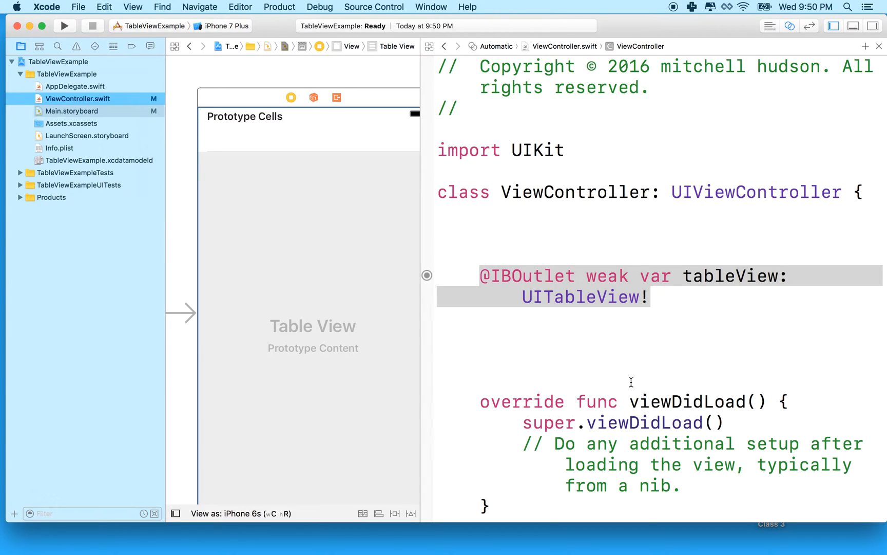
mouse_move(557, 275)
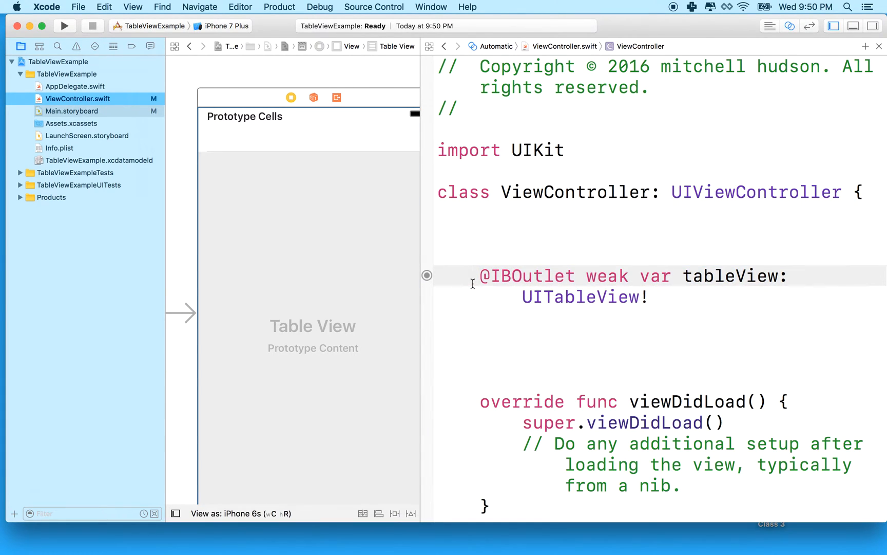
mouse_move(724, 58)
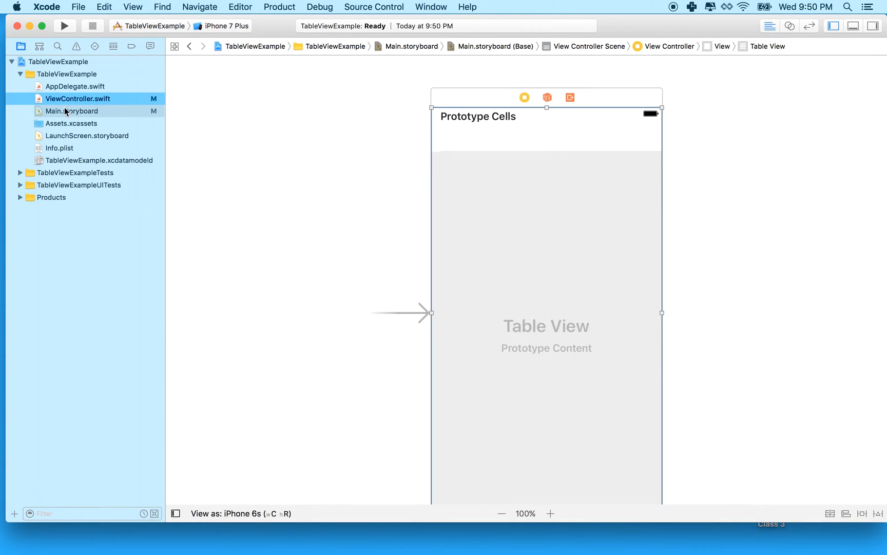
Step: In ViewController.swift, add a '// MARK: - IBOutlets' comment above the tableView outlet
left_click(79, 99)
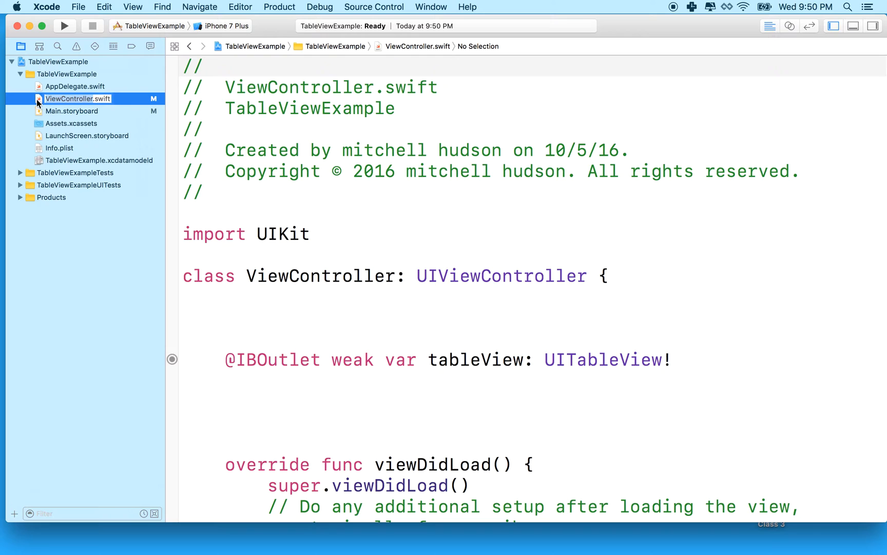
scroll("down", 3)
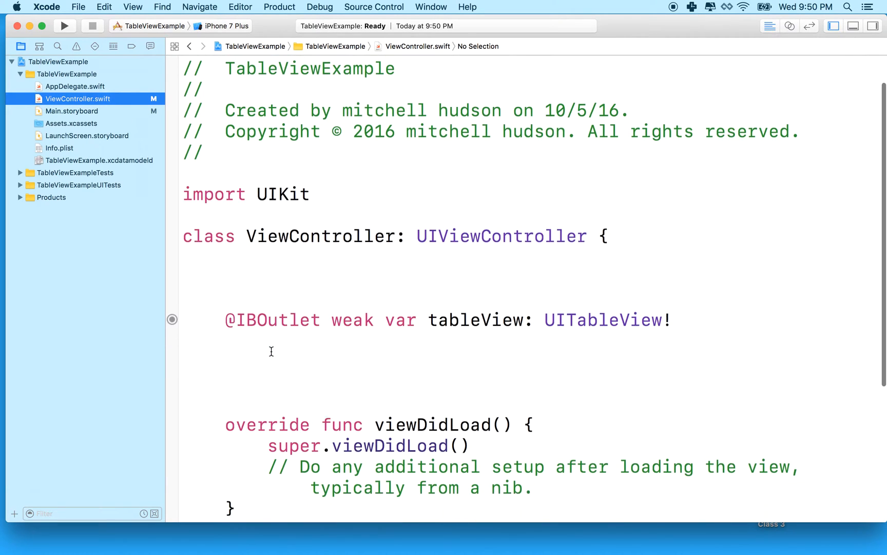
scroll("down", 3)
type("//")
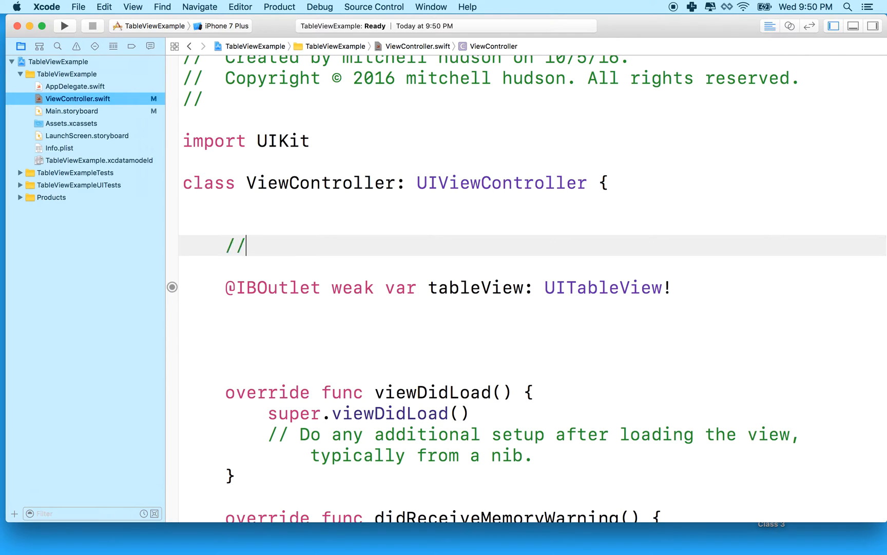
type("MARK:")
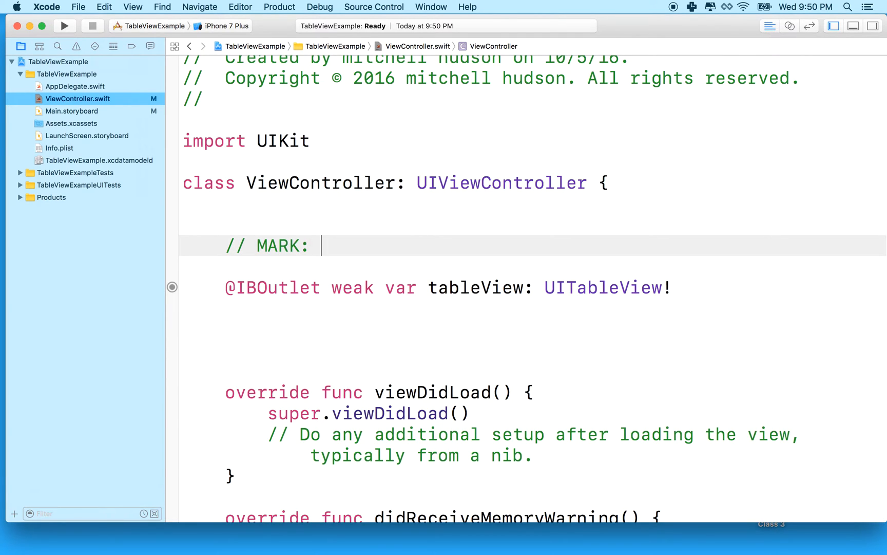
type("- Ib")
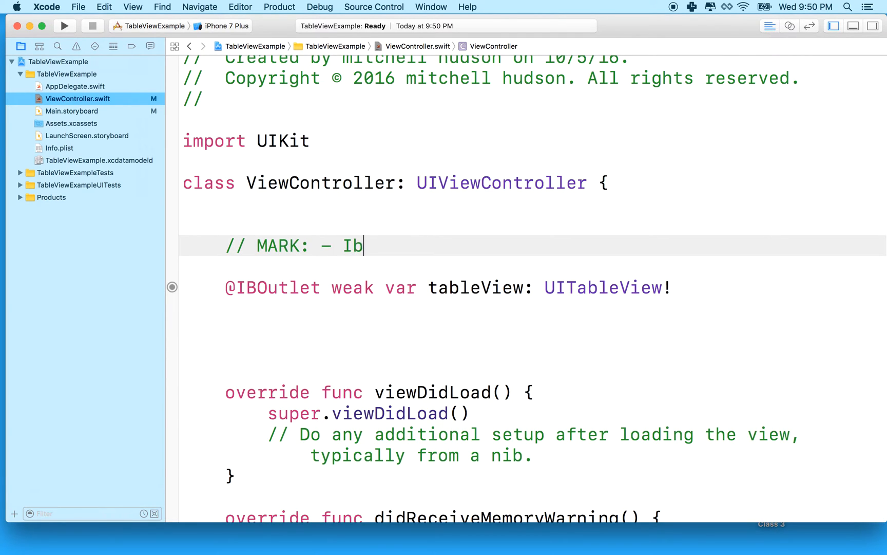
type("BOutlets")
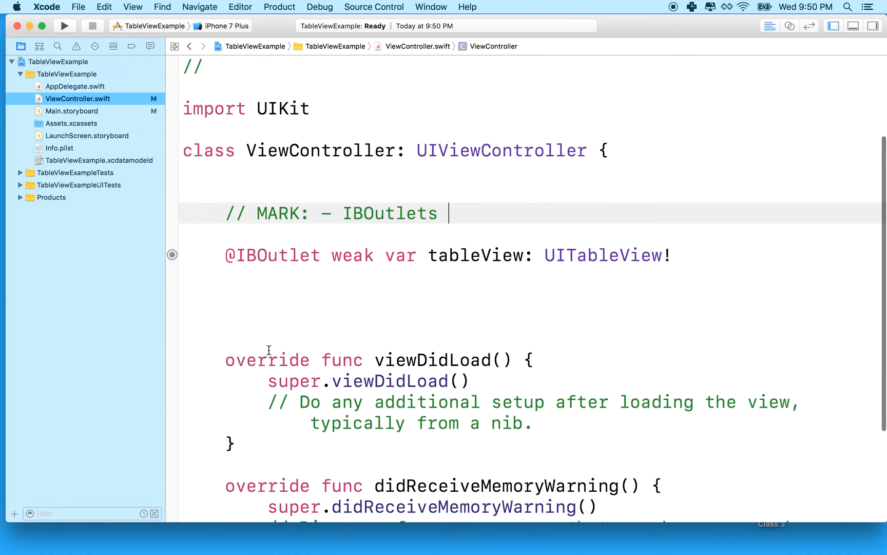
Step: Add a '// MARK: - View Lifecycle' comment above viewDidLoad, correcting 'Lifecycles' to 'Lifecycle'
type("//")
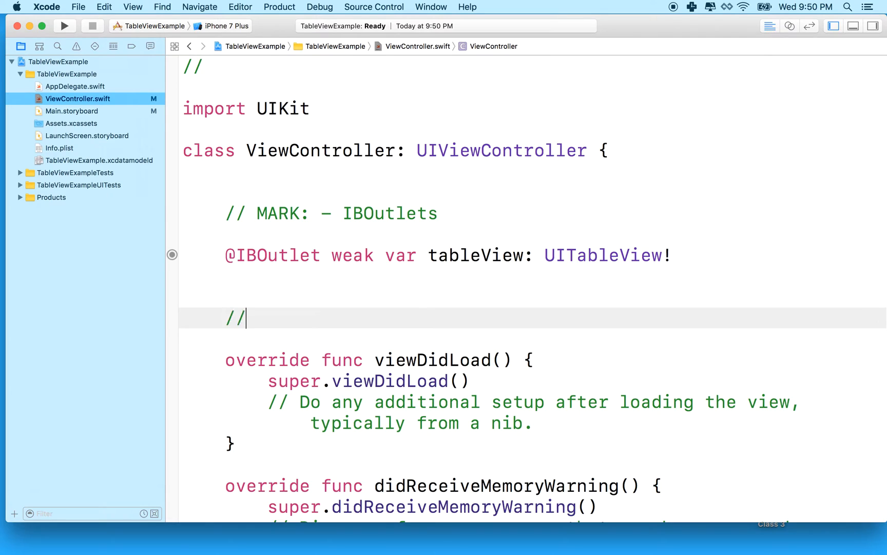
type("MARK")
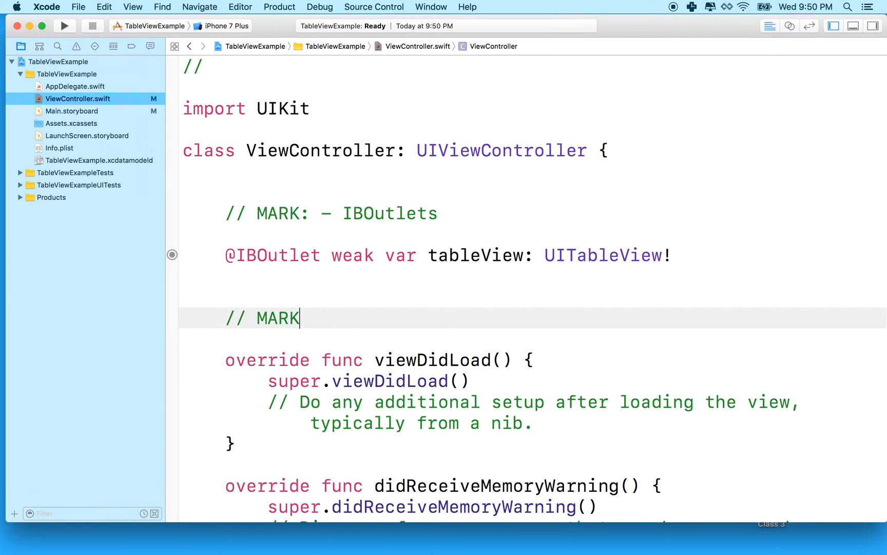
type(": —")
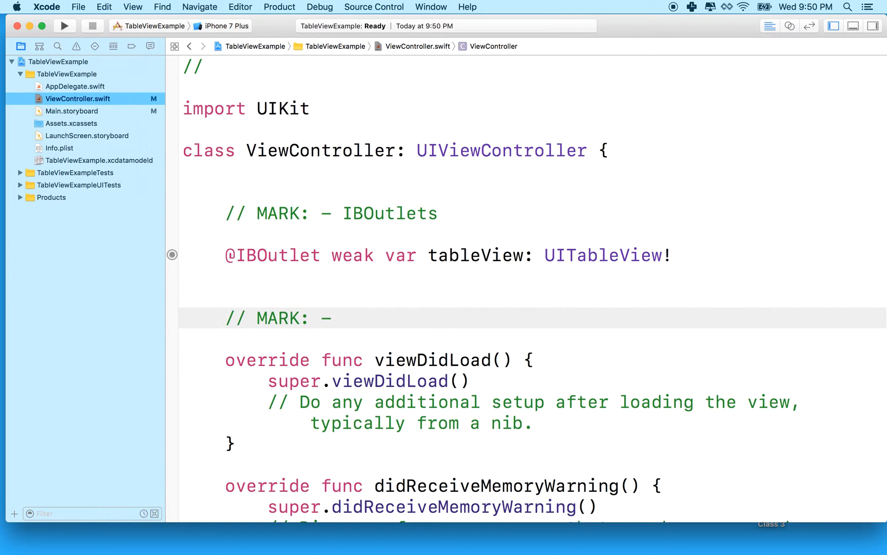
type("View Li")
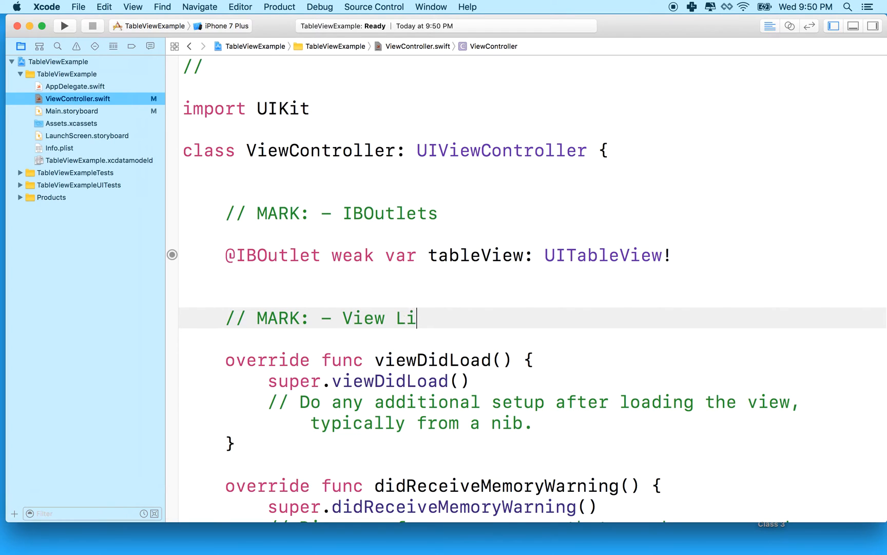
type("fecycles")
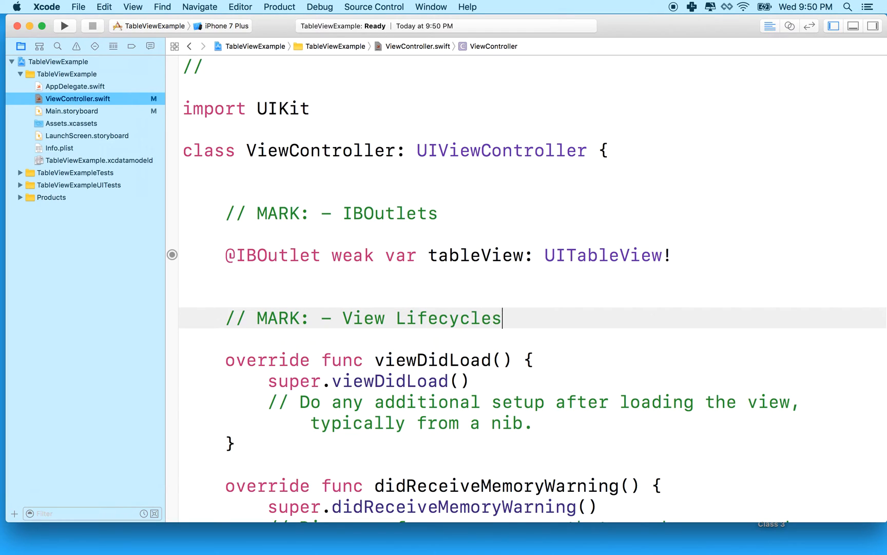
key("backspace")
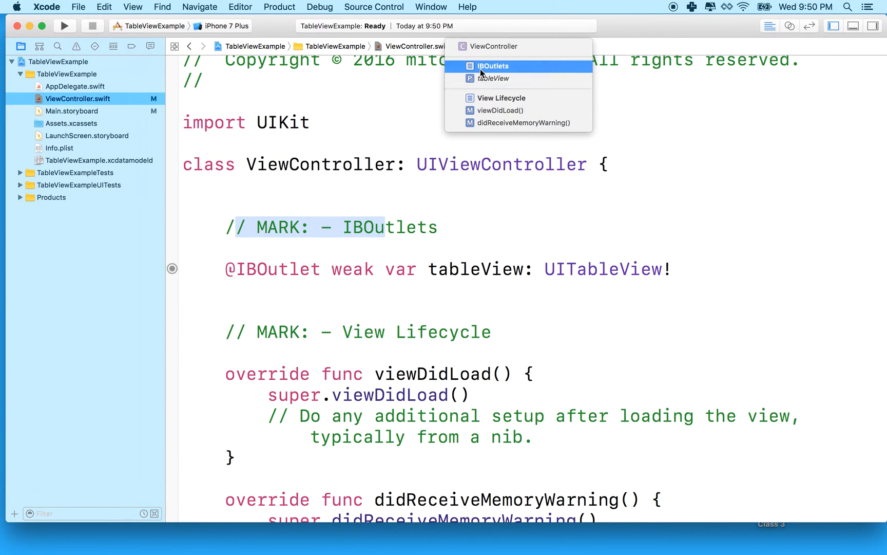
mouse_move(515, 98)
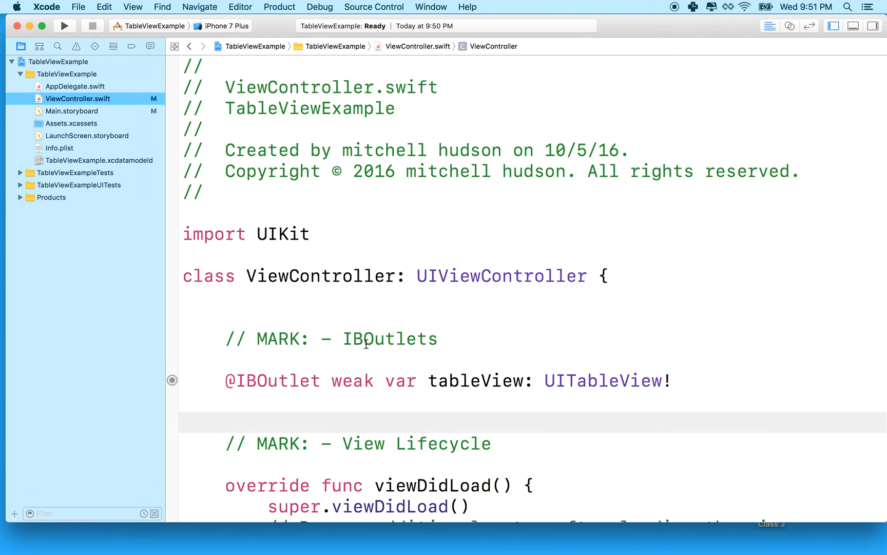
Step: Scroll to viewDidLoad and place the cursor on its empty line for new setup code
scroll("down", 3)
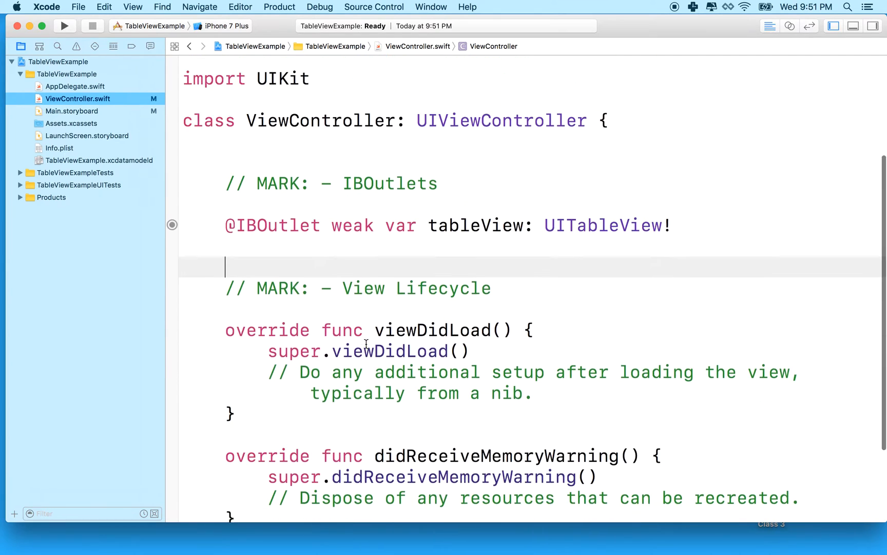
scroll("down", 3)
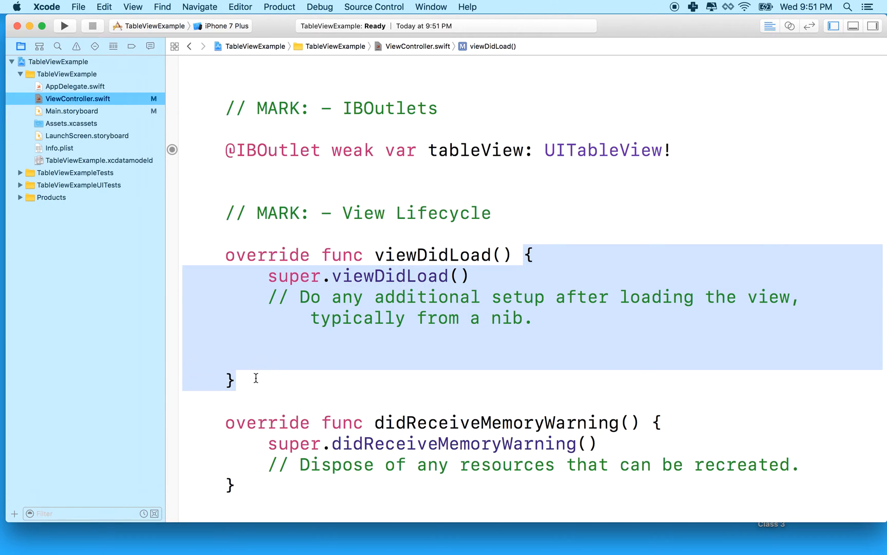
mouse_move(424, 266)
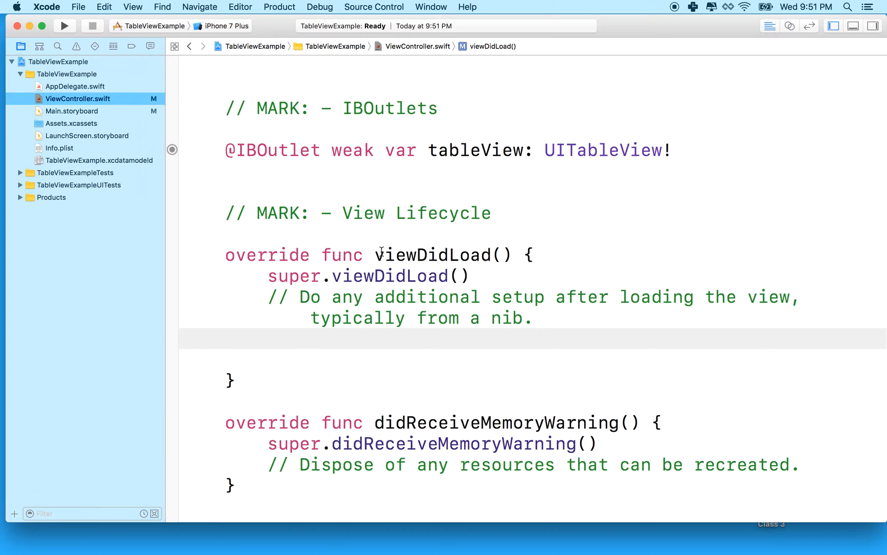
double_click(477, 150)
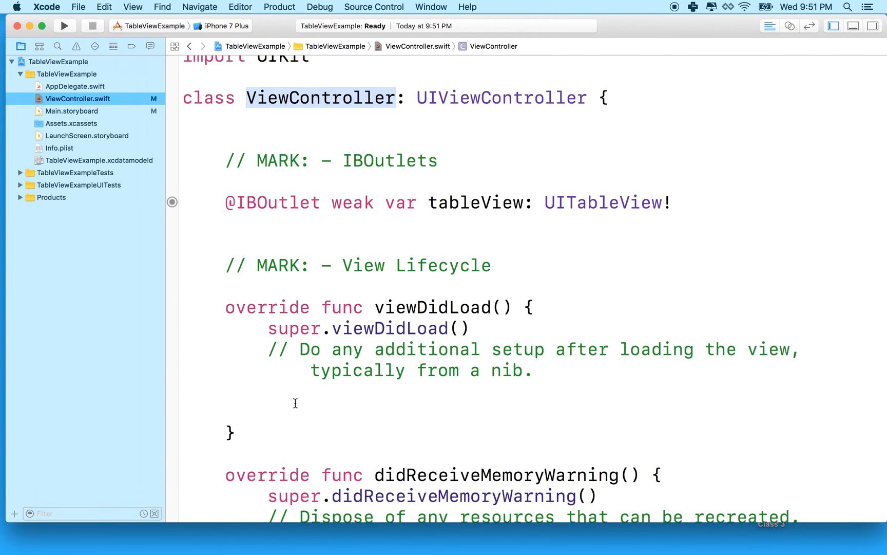
left_click(295, 402)
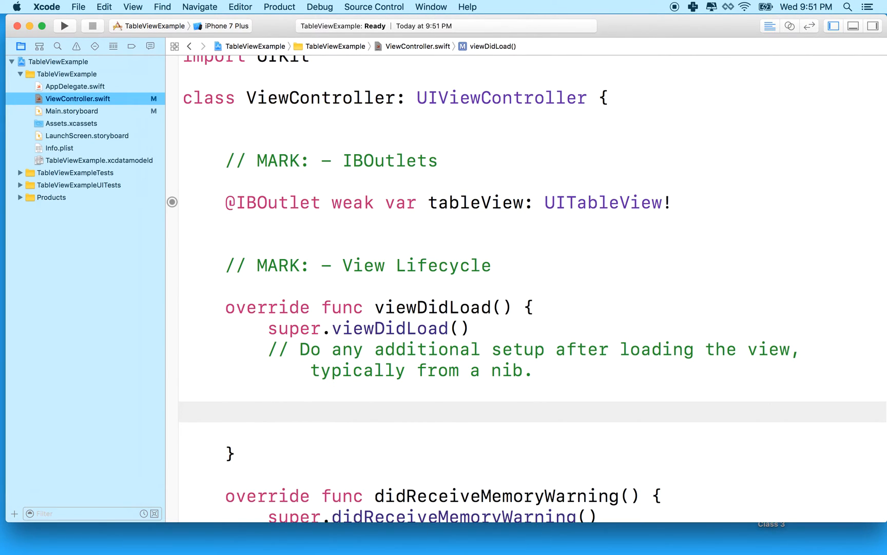
Step: Write tableView.dataSource = self and tableView.delegate = self inside viewDidLoad
type("tableView.")
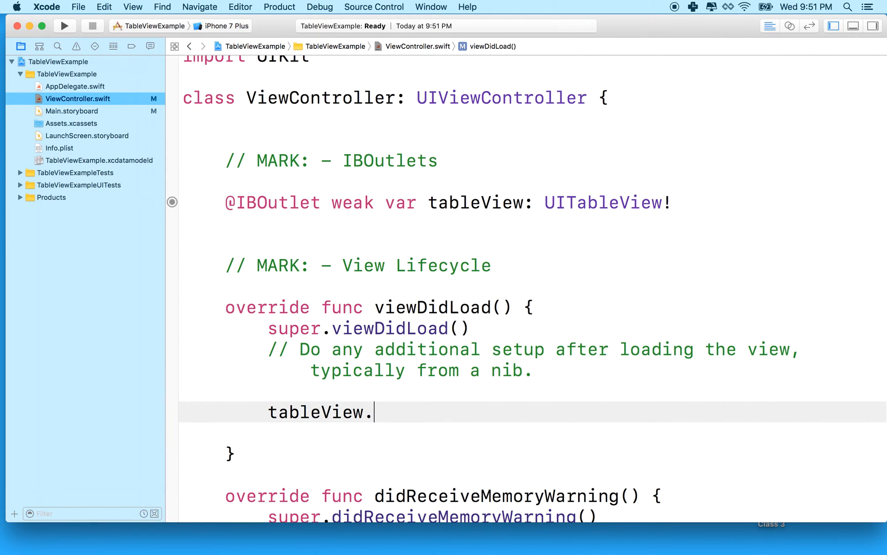
type("data")
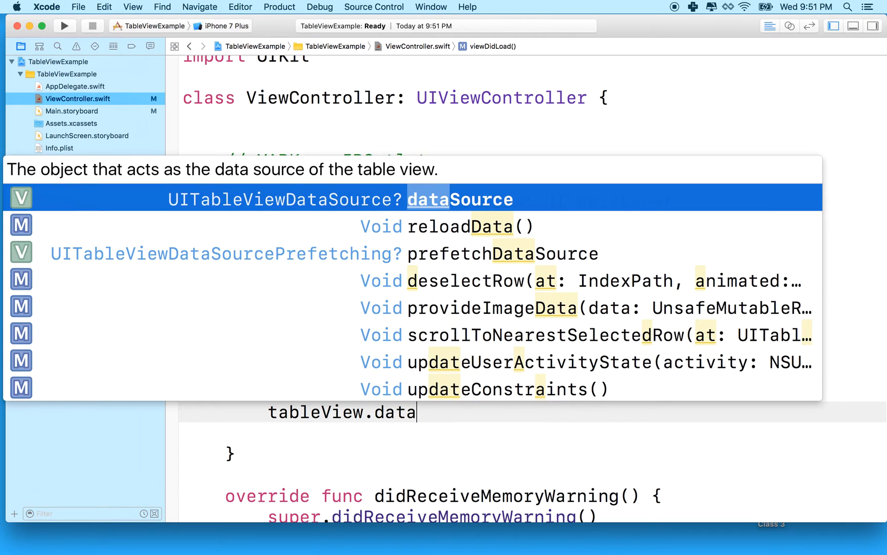
type("Source = self")
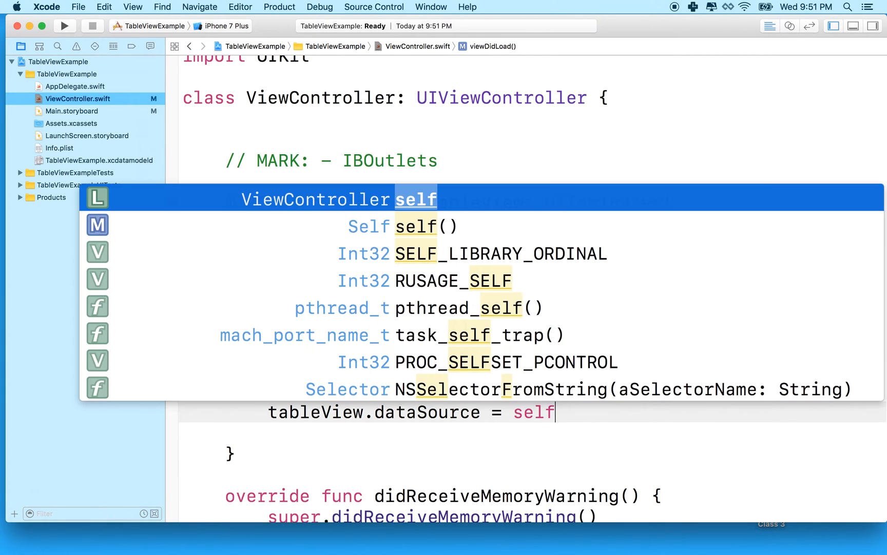
type("tab")
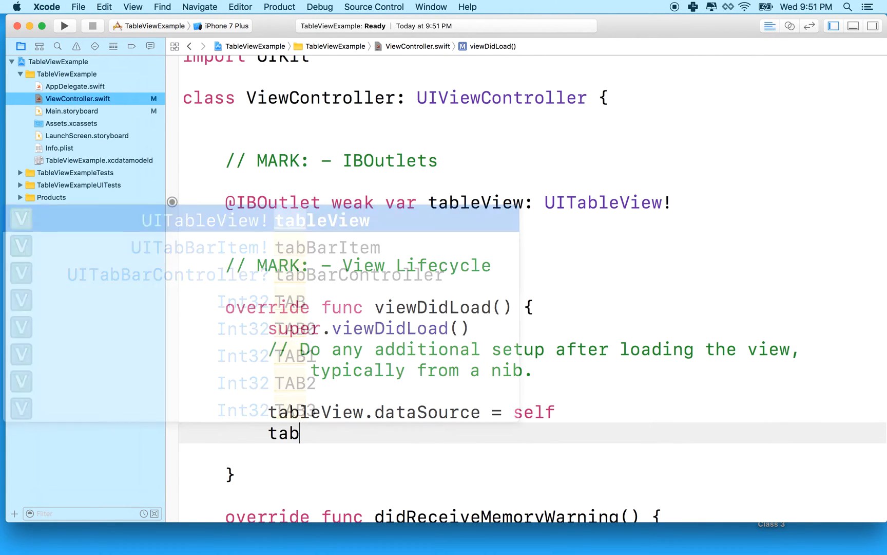
type("tableView.de")
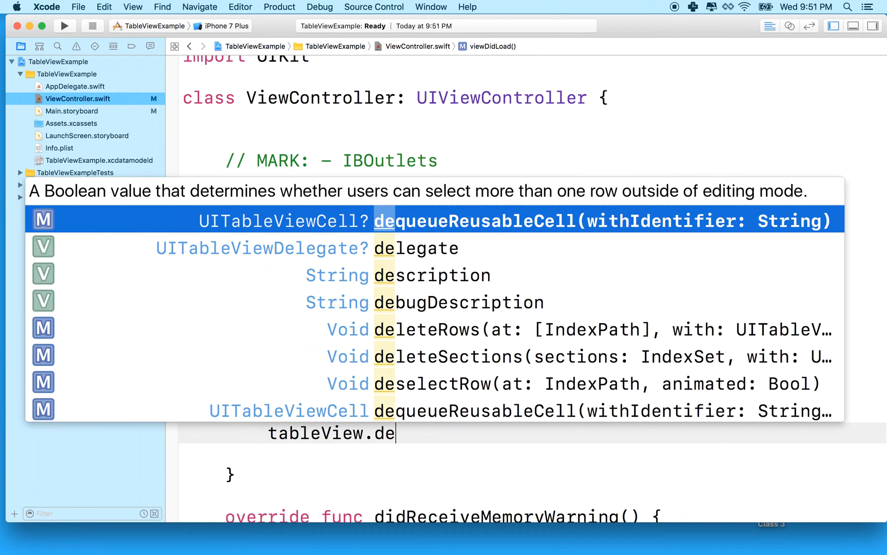
type("legate = se")
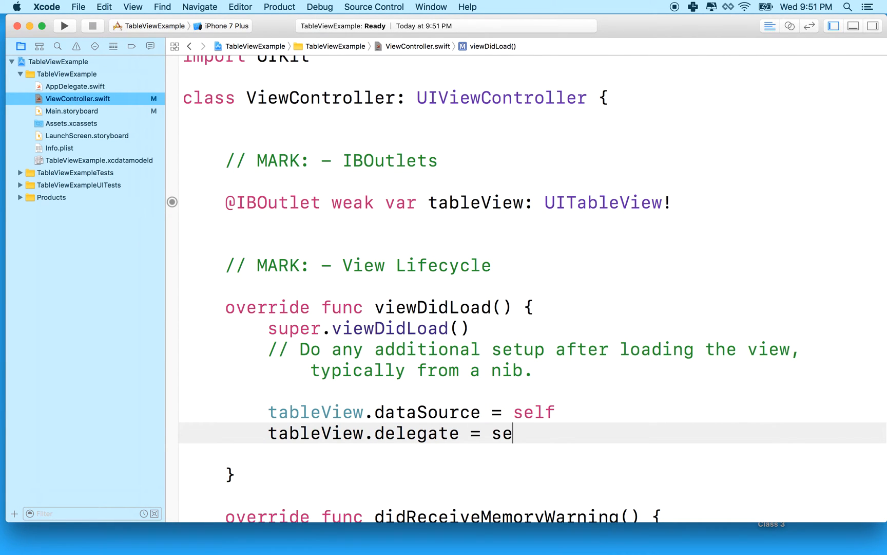
type("lf")
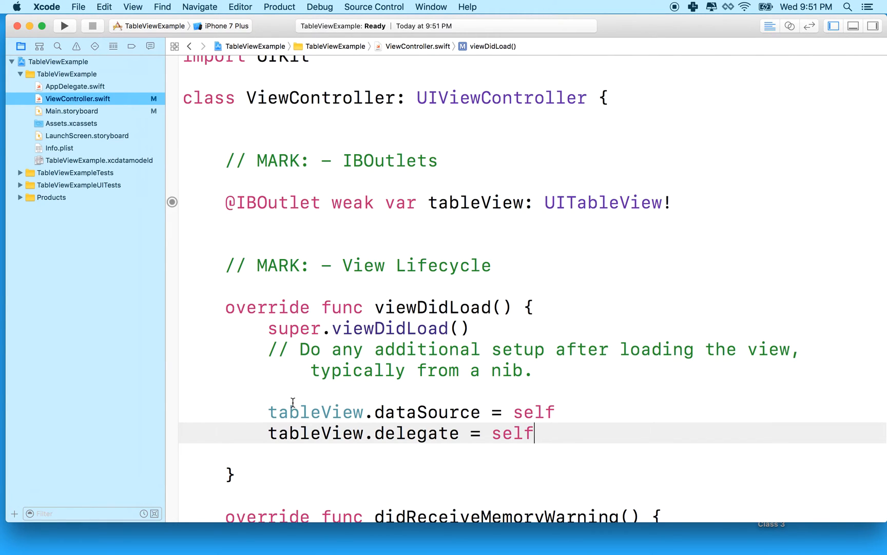
mouse_move(266, 423)
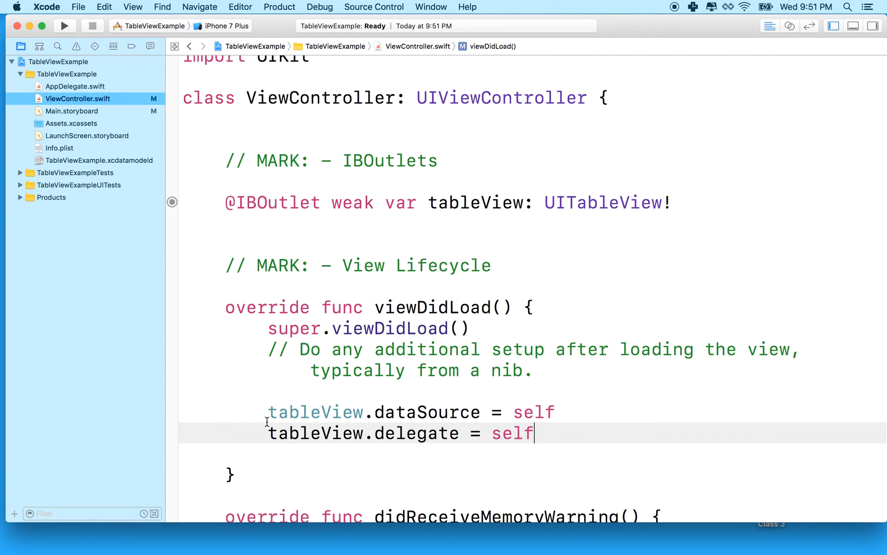
left_click(65, 26)
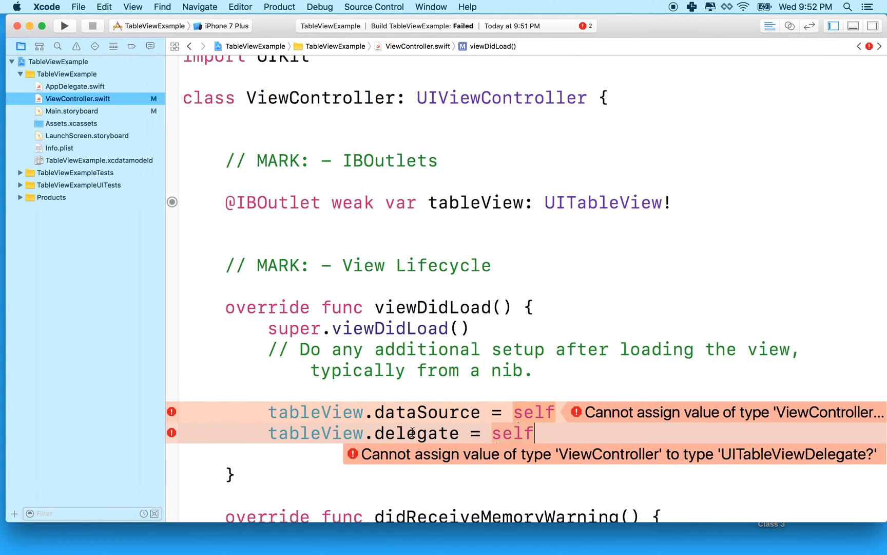
mouse_move(662, 463)
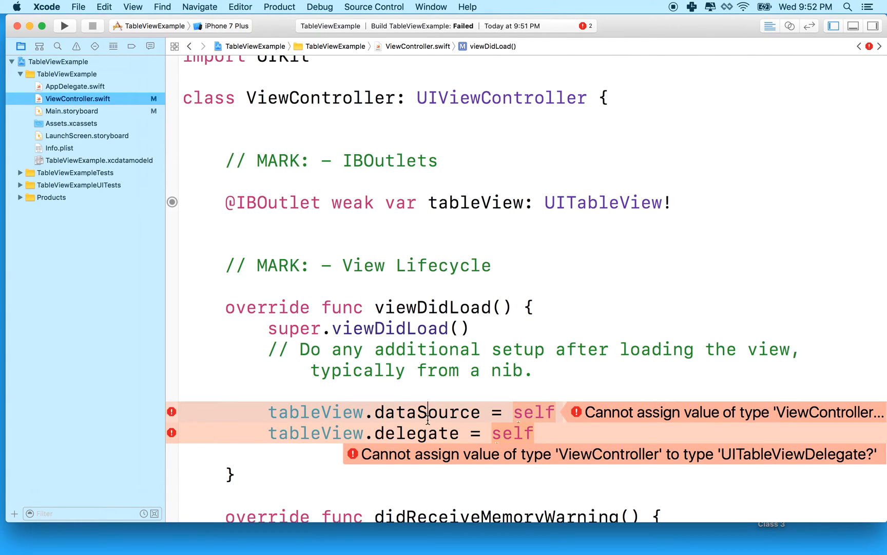
Step: Scroll back to the ViewController class declaration after the build shows two type-mismatch errors
scroll("down", 3)
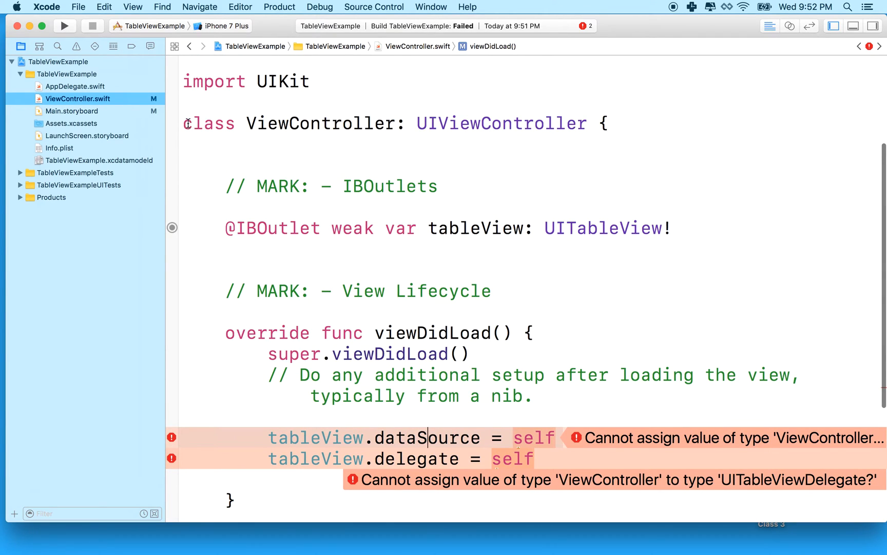
Step: Extend the class declaration after UIViewController with ', UITableViewDelegate,' and begin adding UITableViewDataSource
double_click(210, 123)
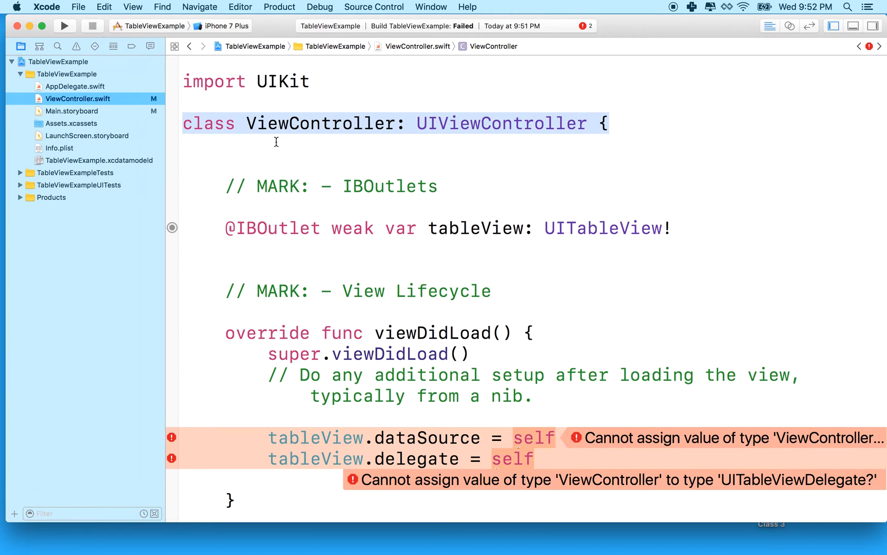
mouse_move(439, 135)
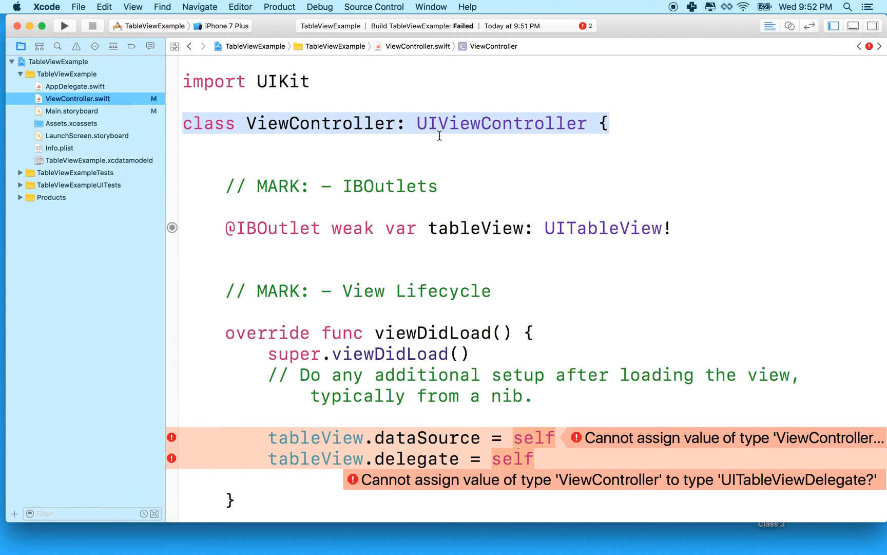
double_click(500, 123)
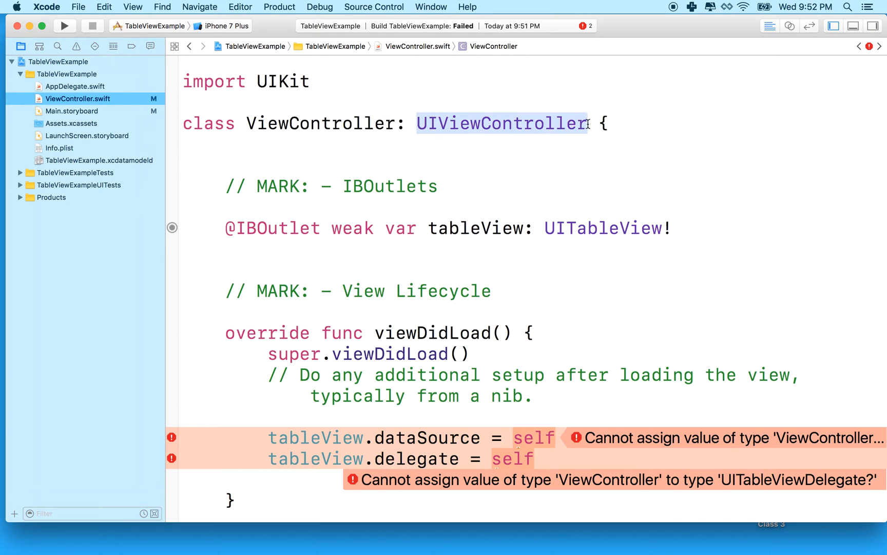
type(",")
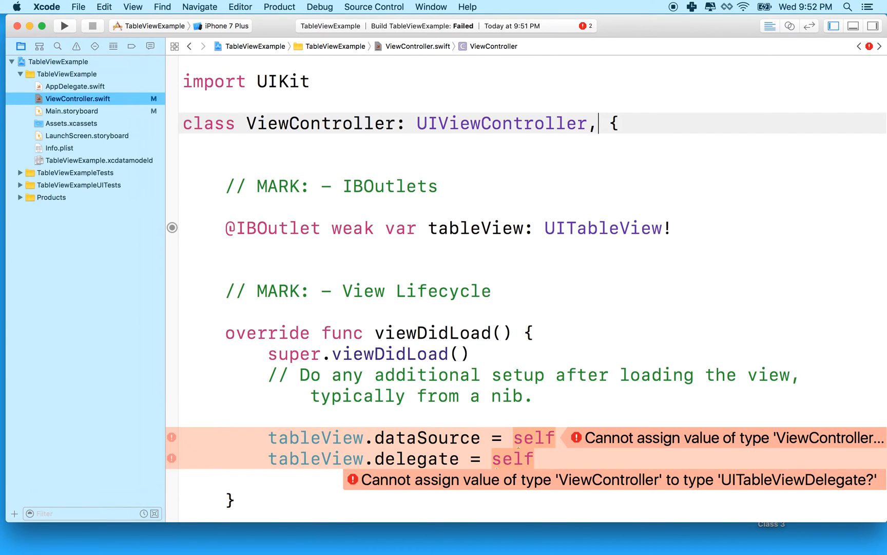
type("UI")
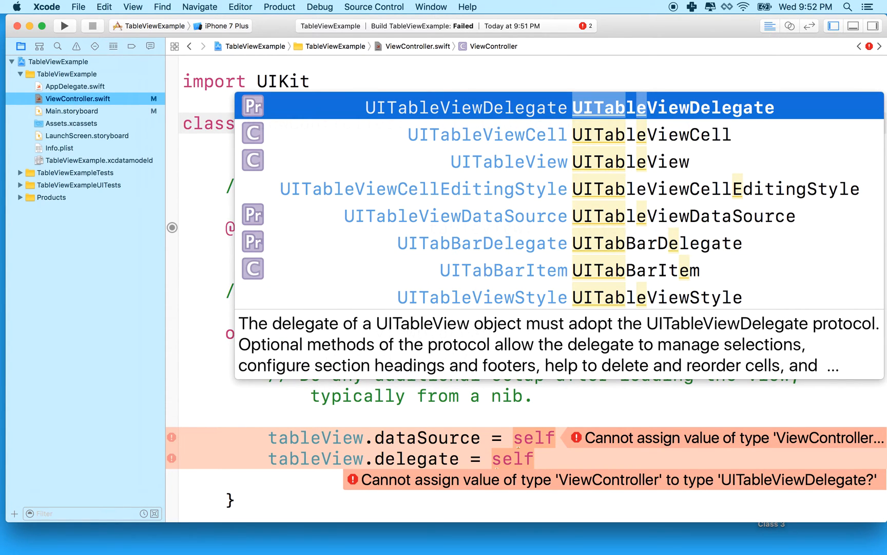
key("return")
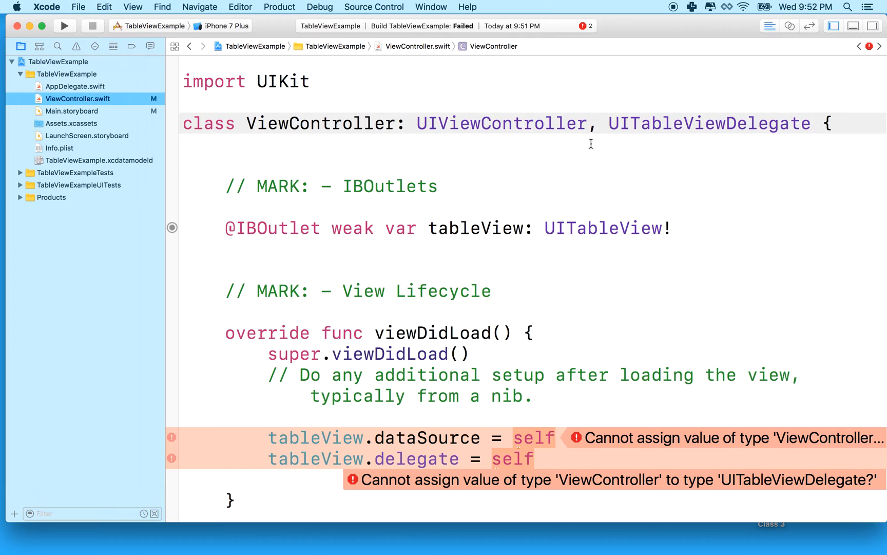
double_click(709, 123)
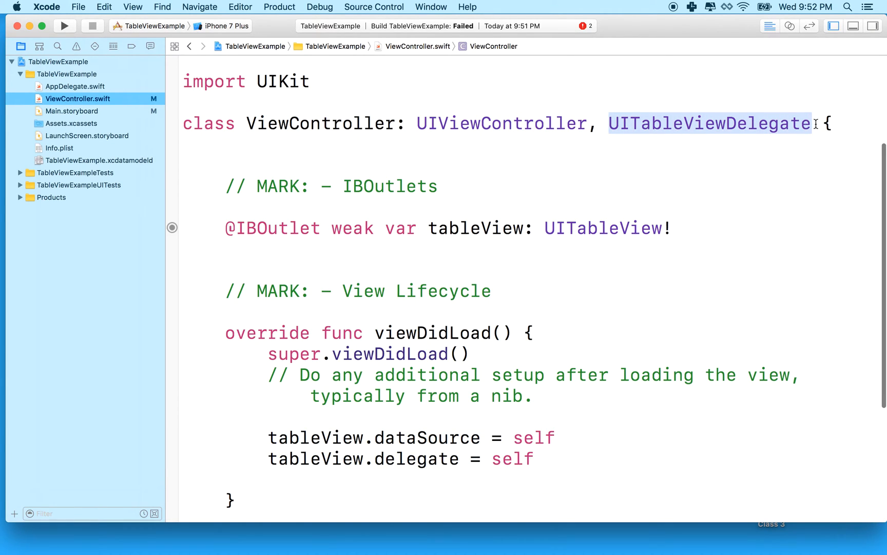
type(",")
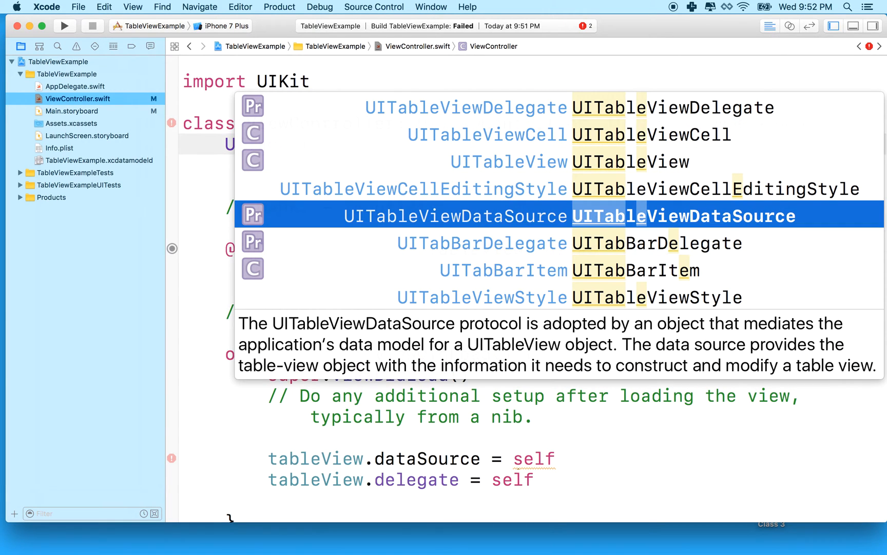
mouse_move(641, 231)
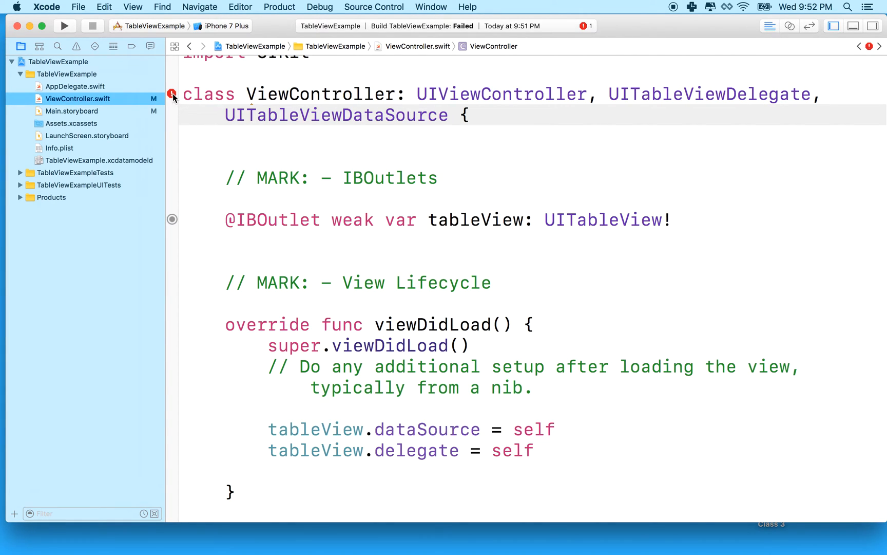
Step: Read the UITableViewDataSource non-conformance error and open blank lines below the tableView outlet
left_click(173, 93)
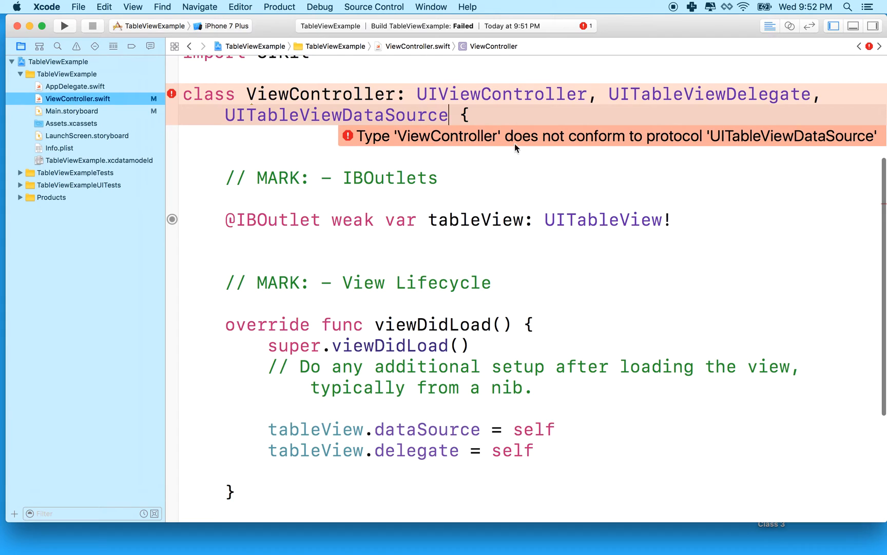
mouse_move(711, 147)
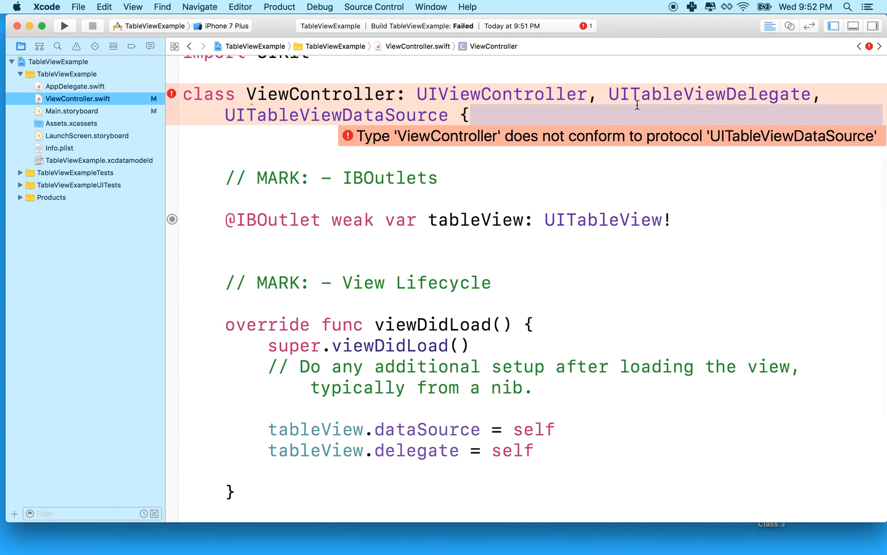
double_click(336, 114)
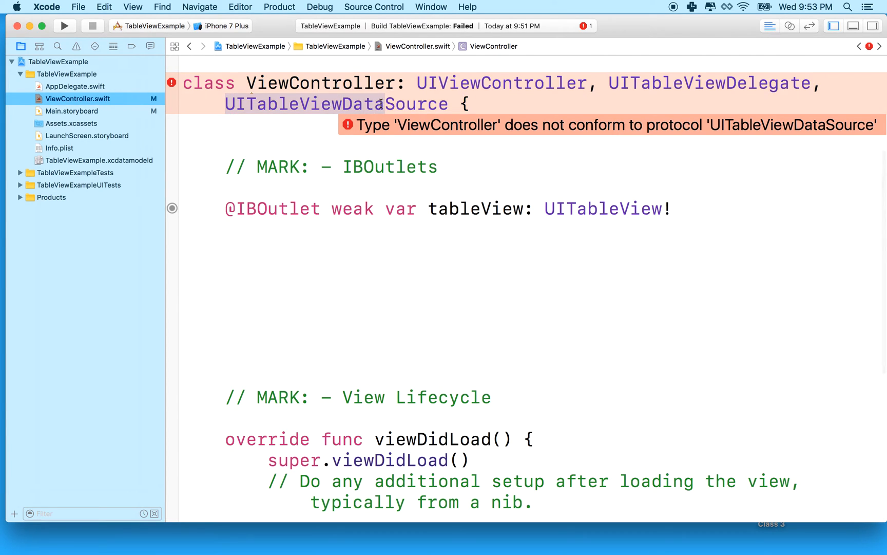
double_click(415, 104)
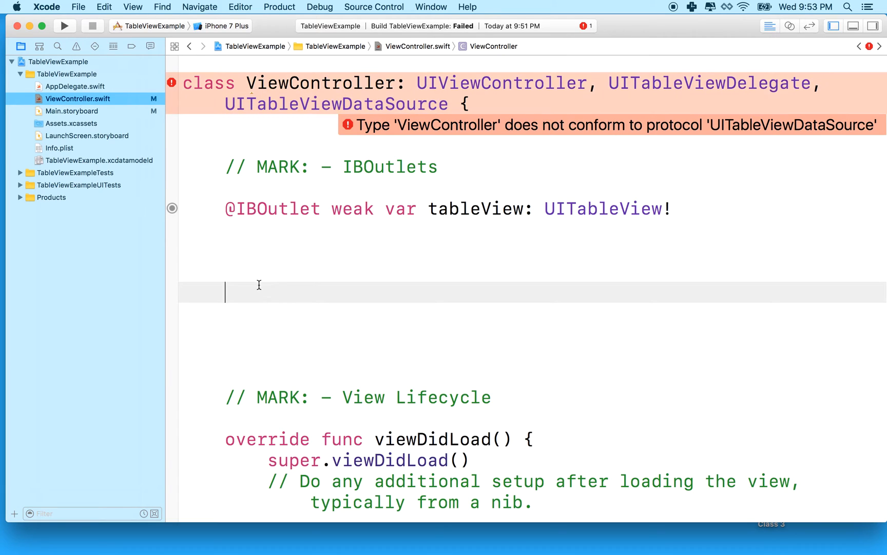
mouse_move(262, 329)
type("//")
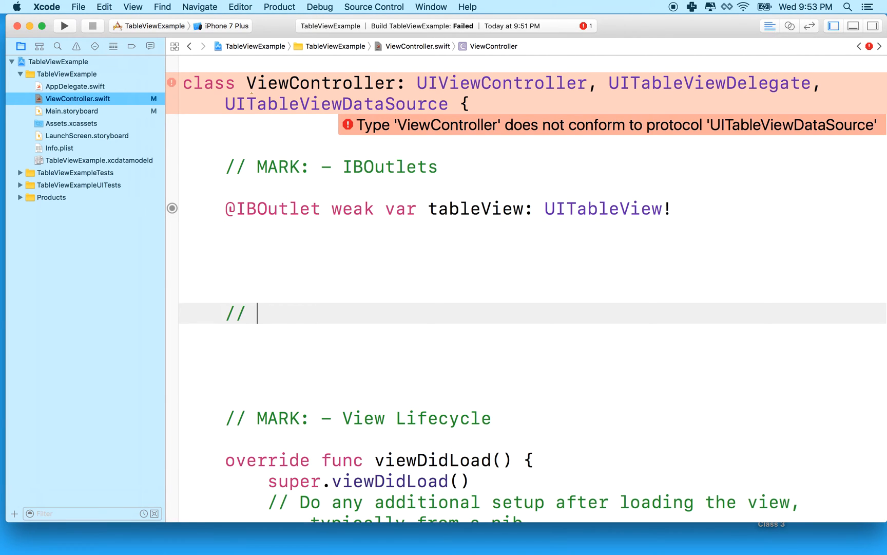
Step: Add a '// MARK: - Tableview methods' section comment below the IBOutlet
type("MARK:")
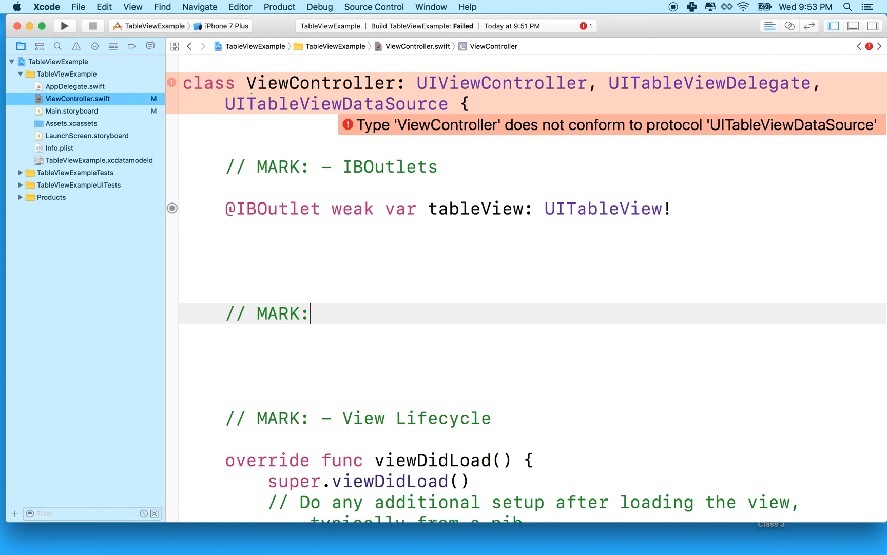
type("-")
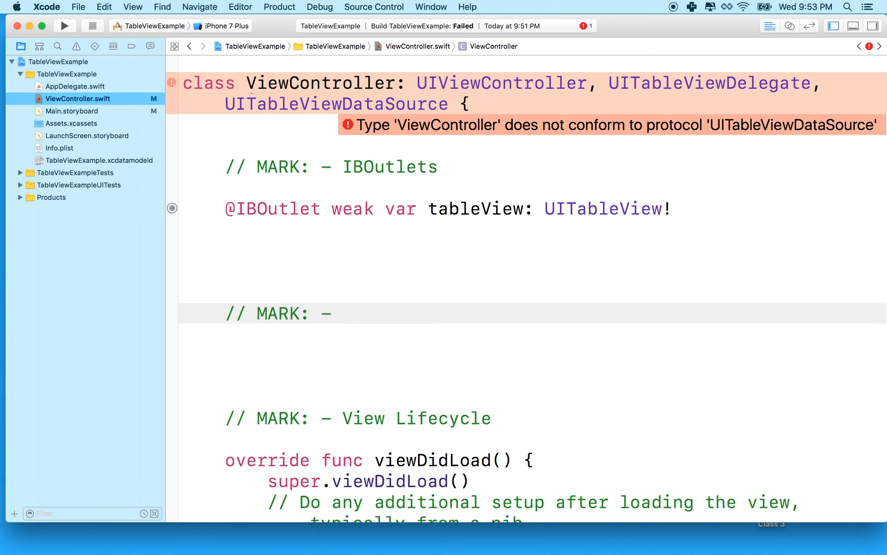
type("Table")
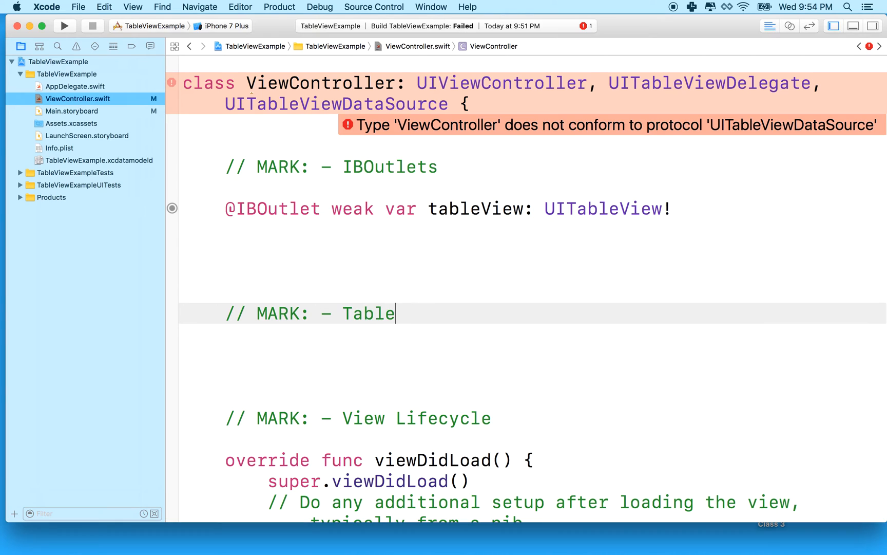
type("view")
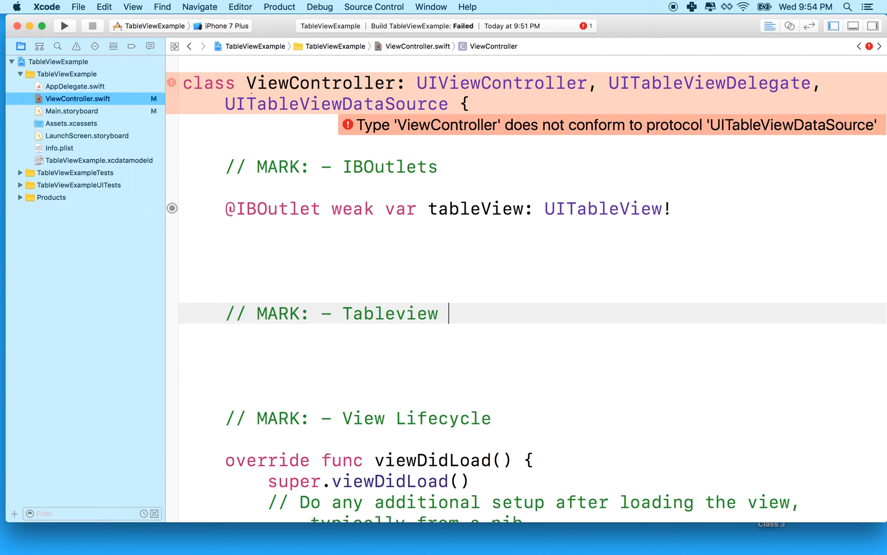
type("methods")
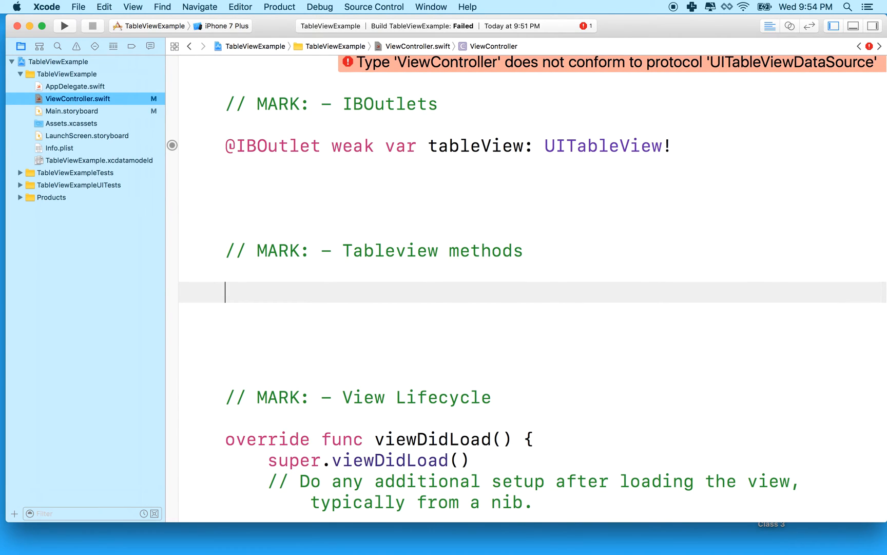
Step: Insert the tableView numberOfRowsInSection method via autocomplete and make it return 10
type("num")
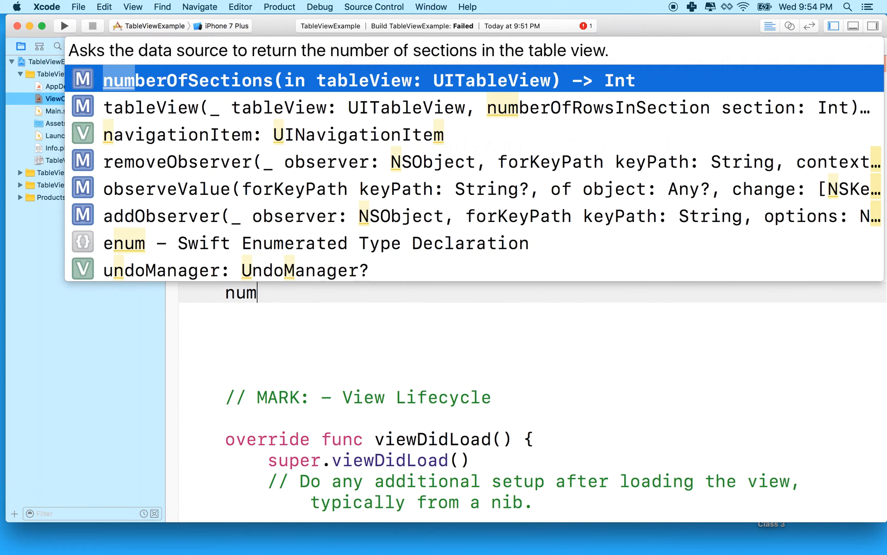
type("ber")
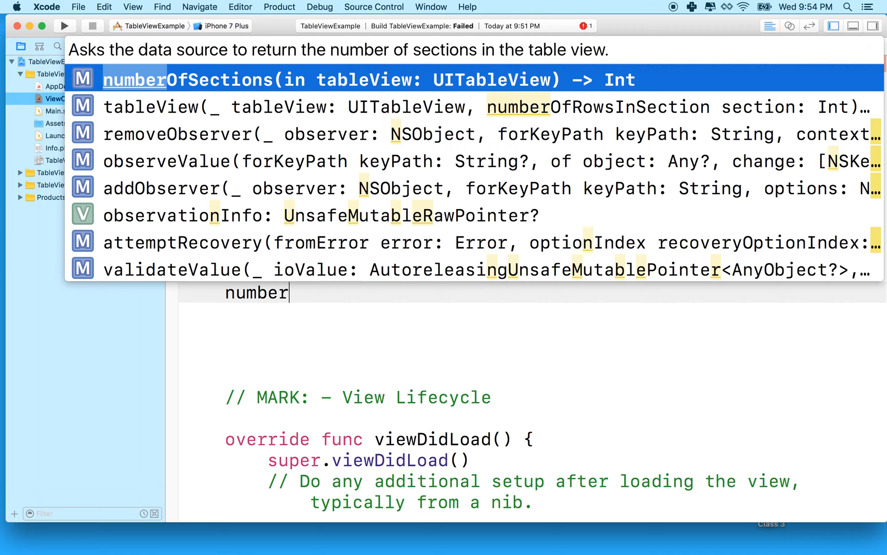
type("ofro")
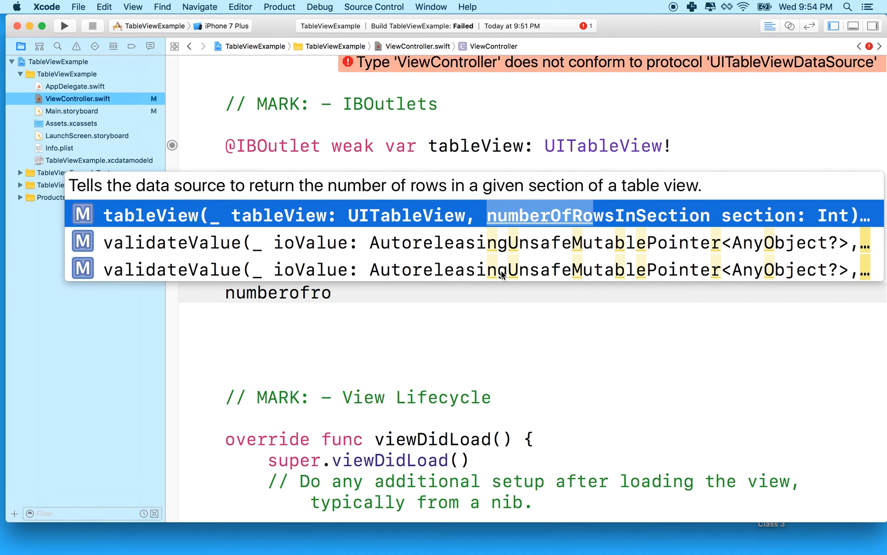
mouse_move(480, 235)
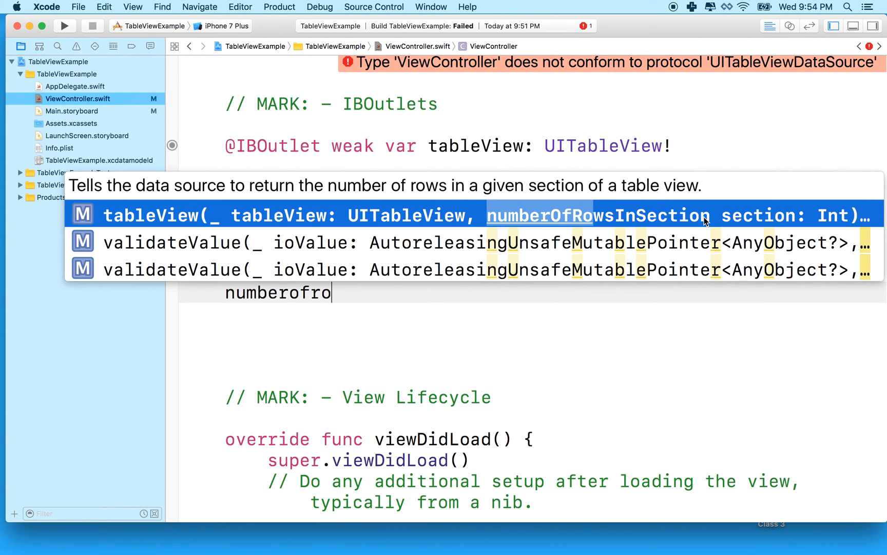
mouse_move(544, 226)
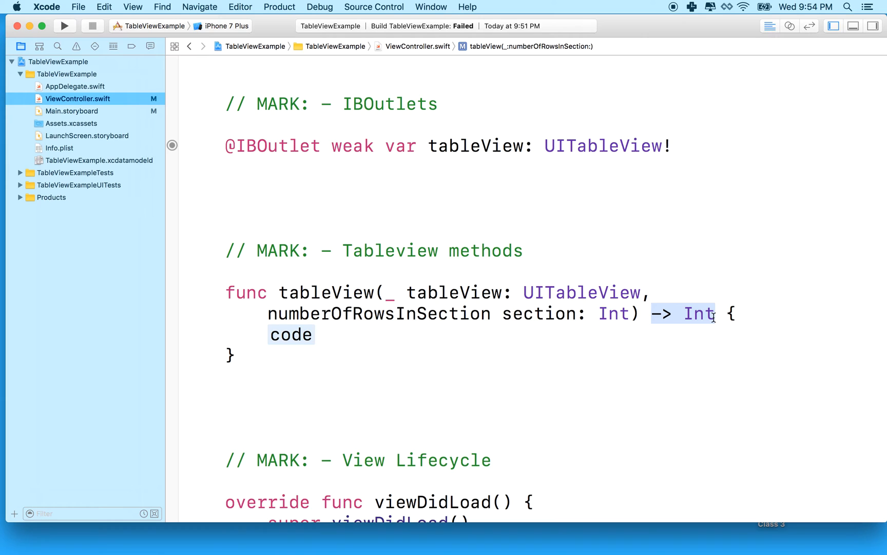
type("re")
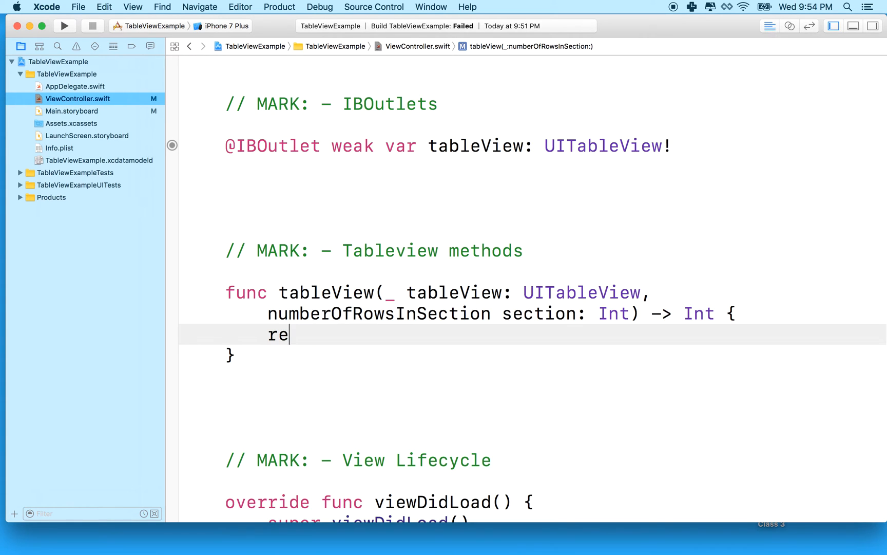
type("turn 10")
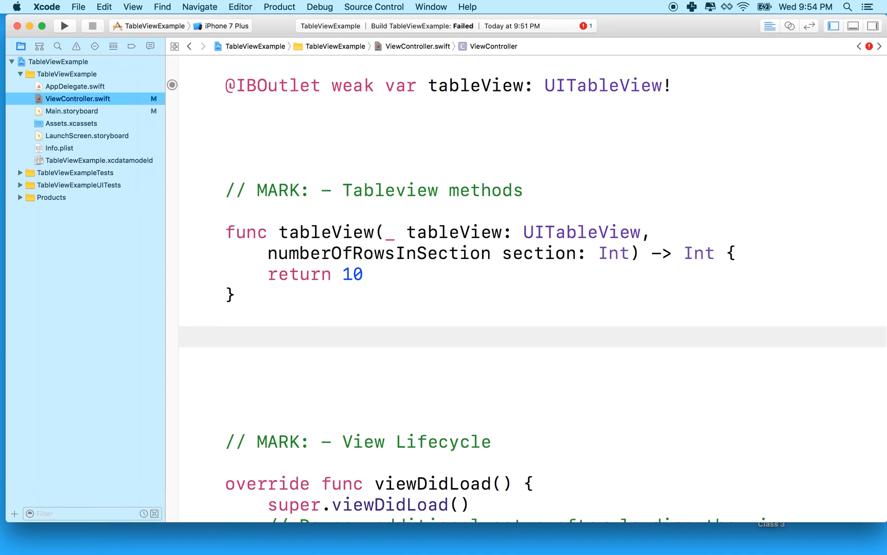
Step: Insert the tableView cellForRowAt method stub via autocomplete, highlighting the return 10 line while explaining
type("cell")
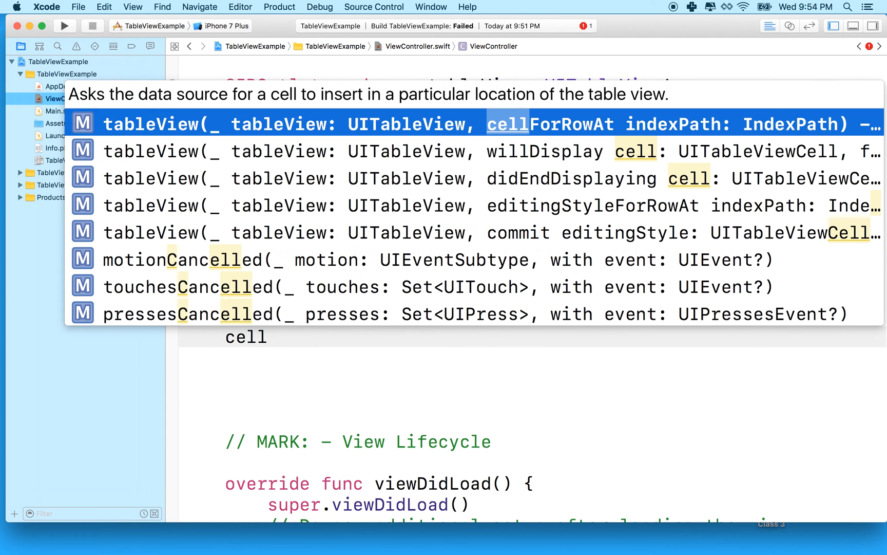
type("for")
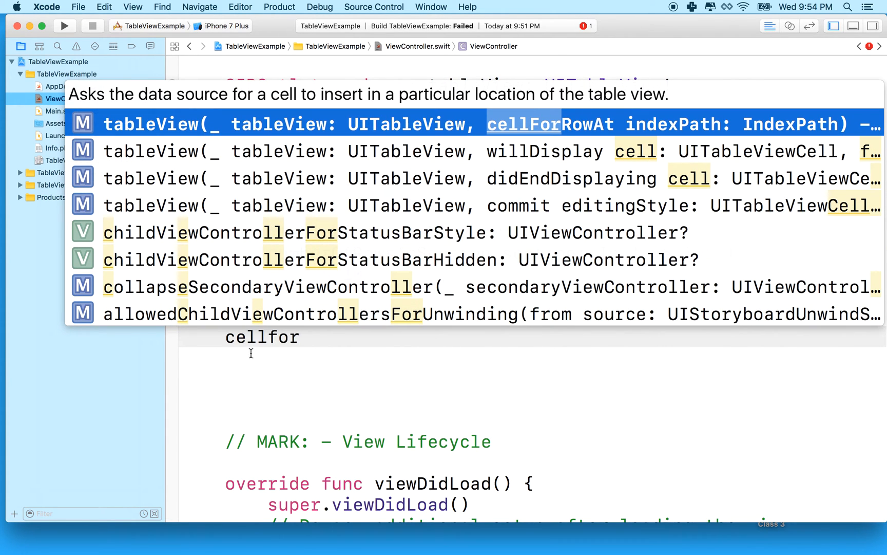
mouse_move(636, 130)
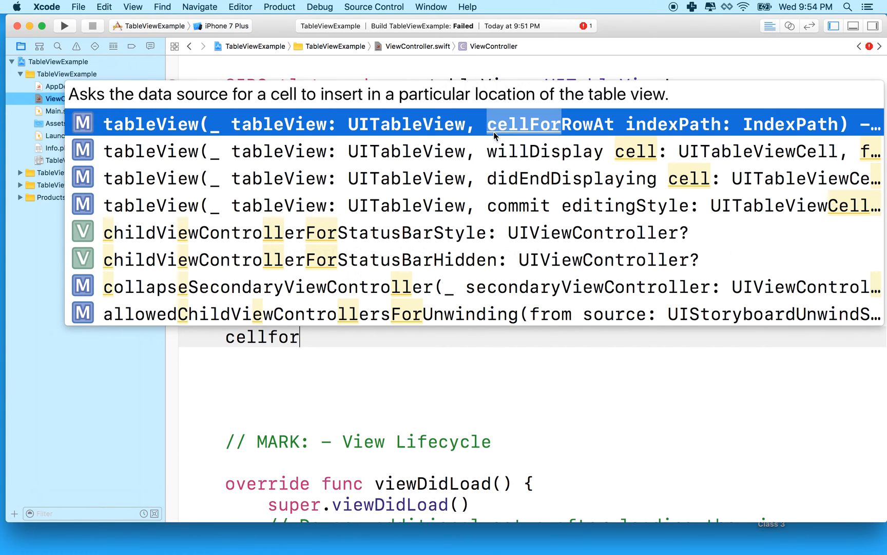
mouse_move(580, 129)
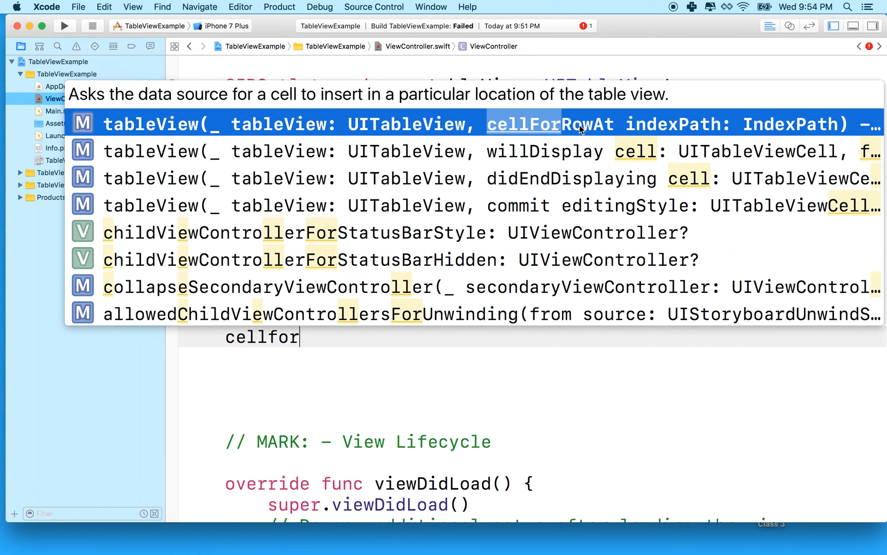
mouse_move(348, 127)
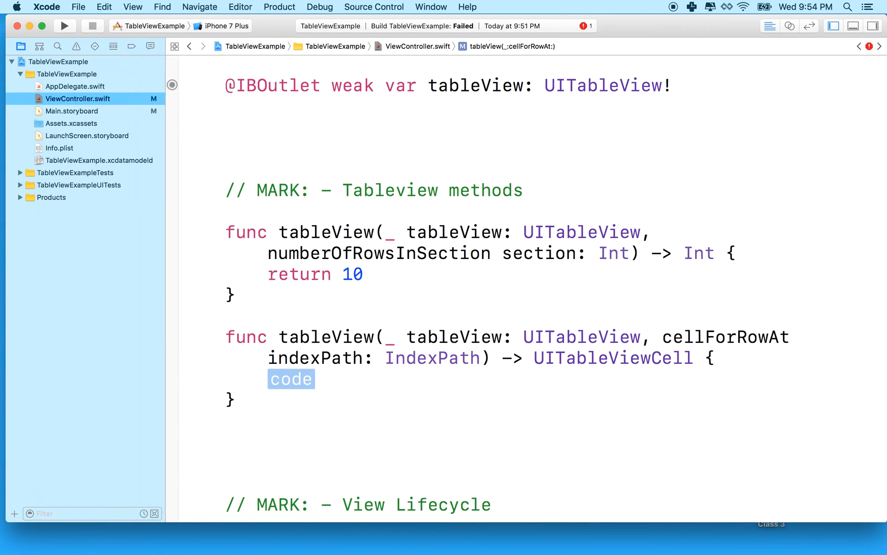
mouse_move(485, 278)
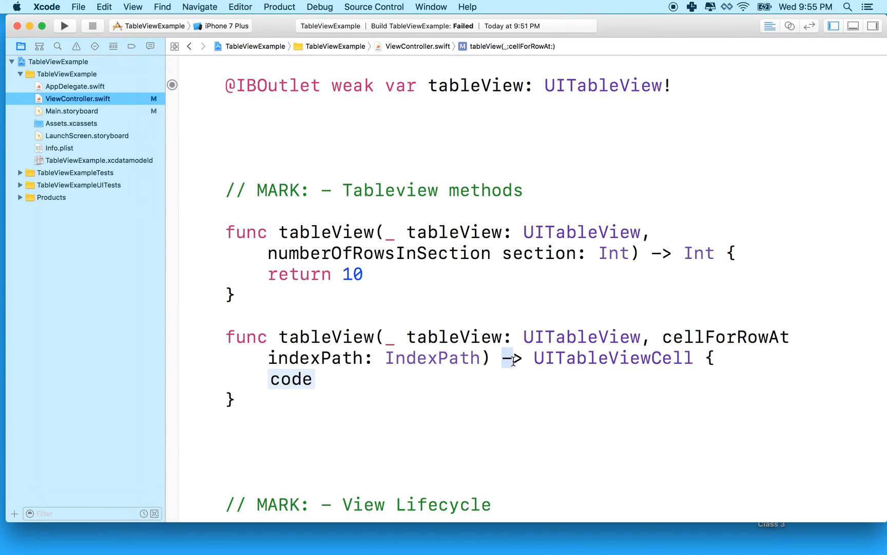
left_click_drag(502, 358, 692, 357)
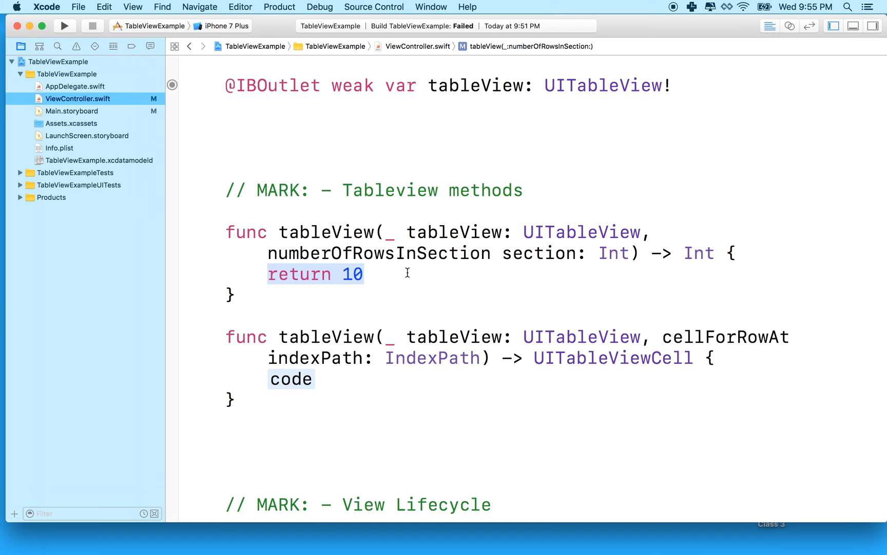
mouse_move(274, 341)
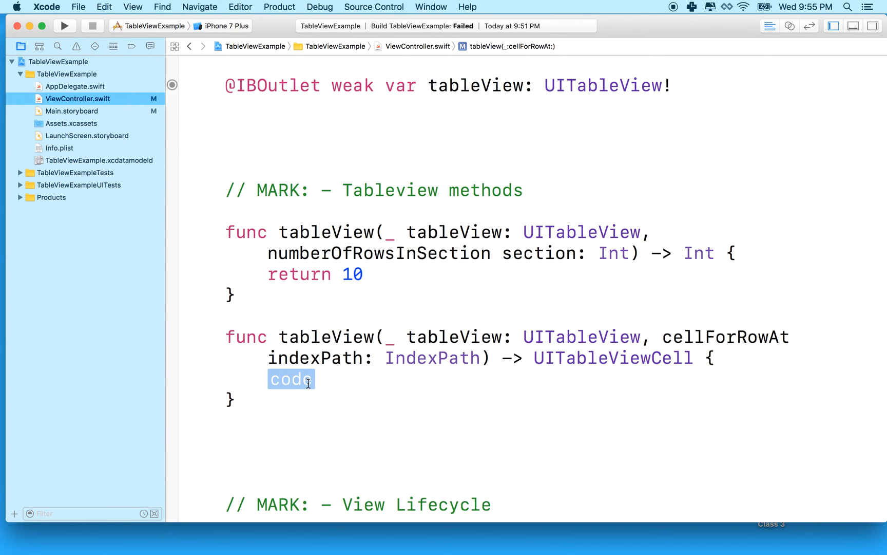
Step: In cellForRowAt, write let cell = tableView.dequeueReusableCell(withIdentifier: "cell")
type("ce")
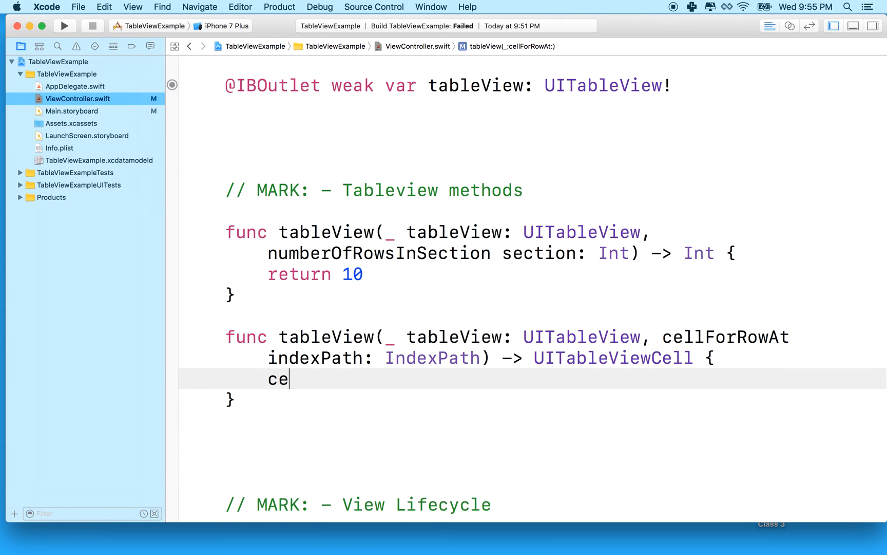
type("let")
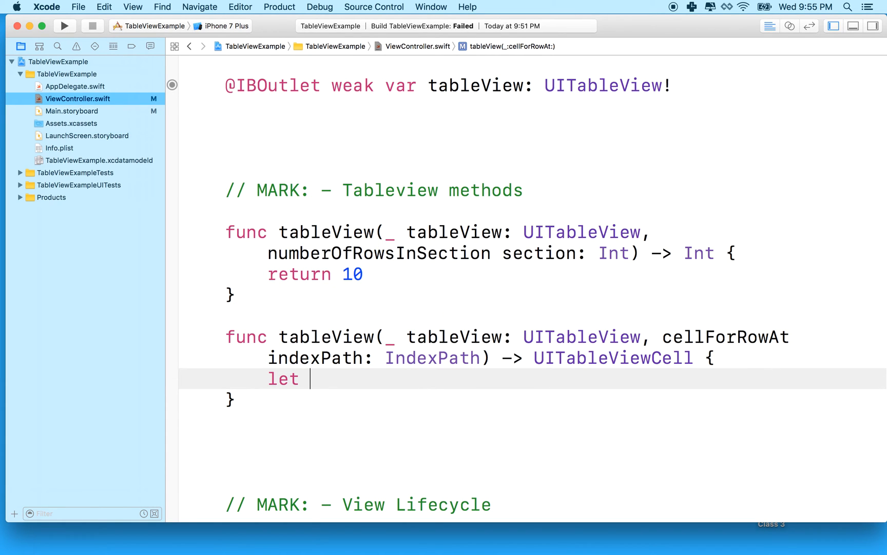
type("cell = tableView")
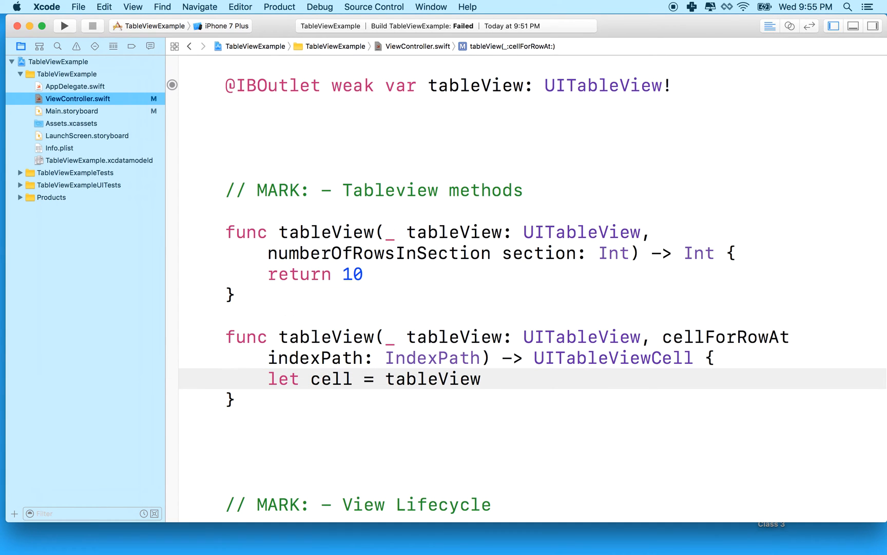
type(".deq")
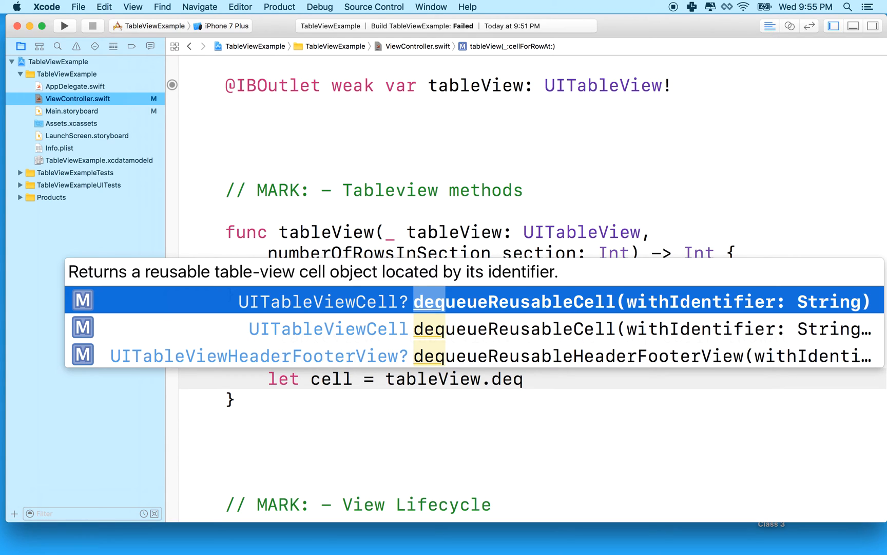
mouse_move(427, 309)
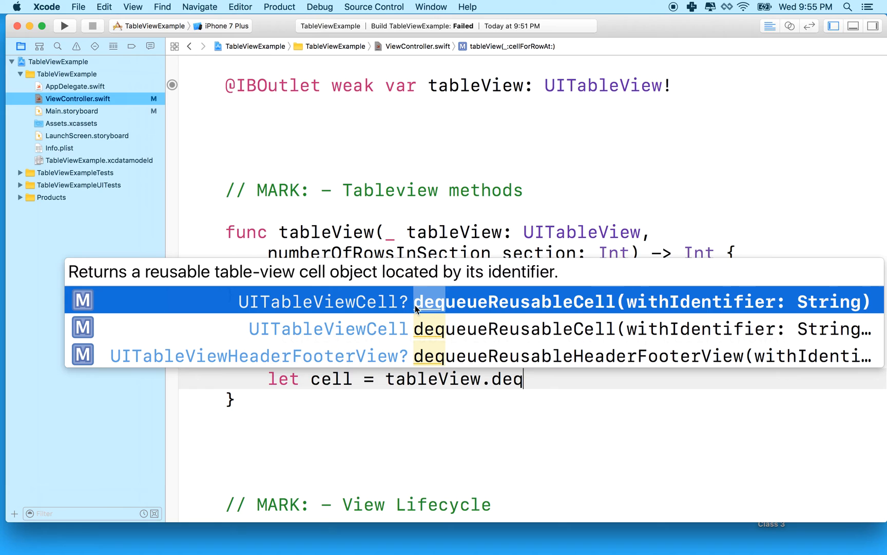
mouse_move(447, 310)
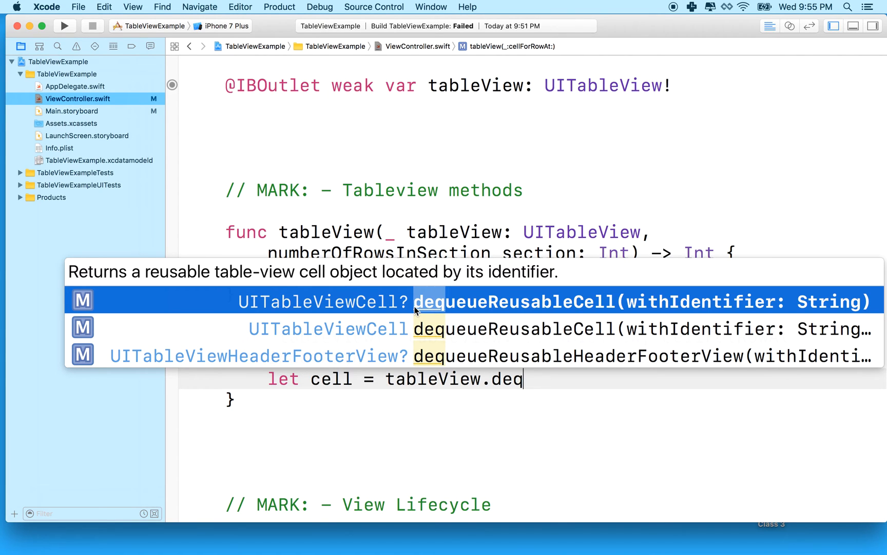
mouse_move(622, 306)
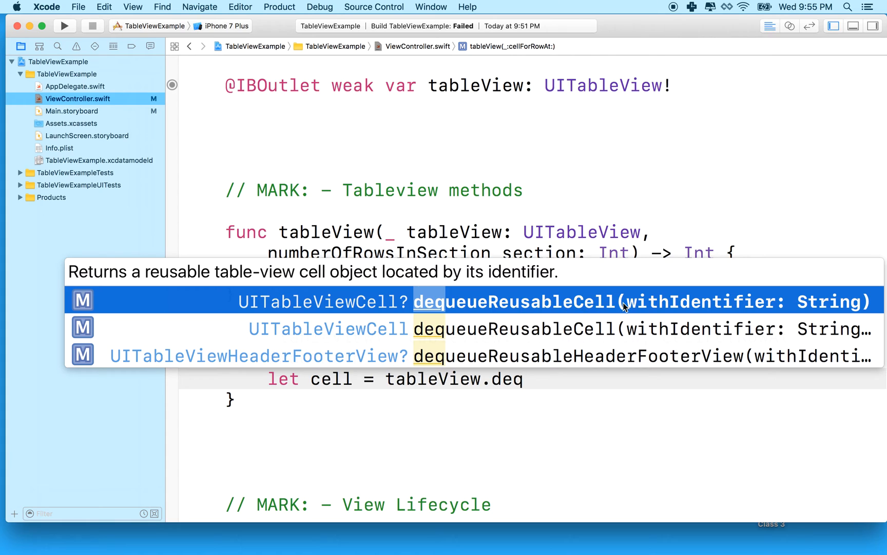
mouse_move(778, 340)
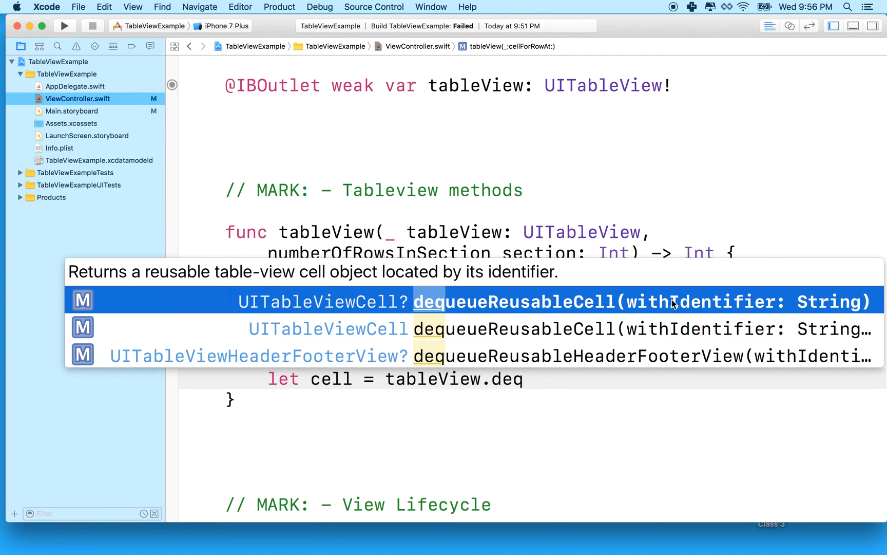
mouse_move(870, 302)
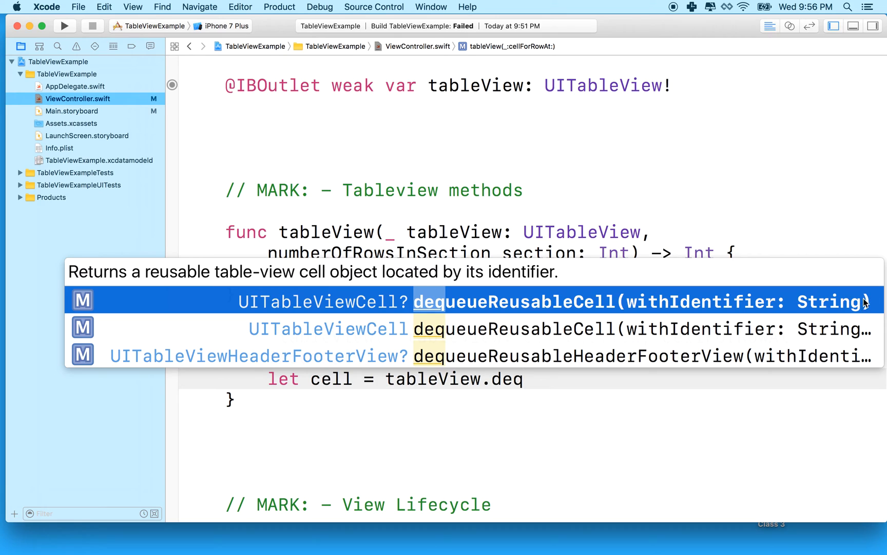
mouse_move(784, 307)
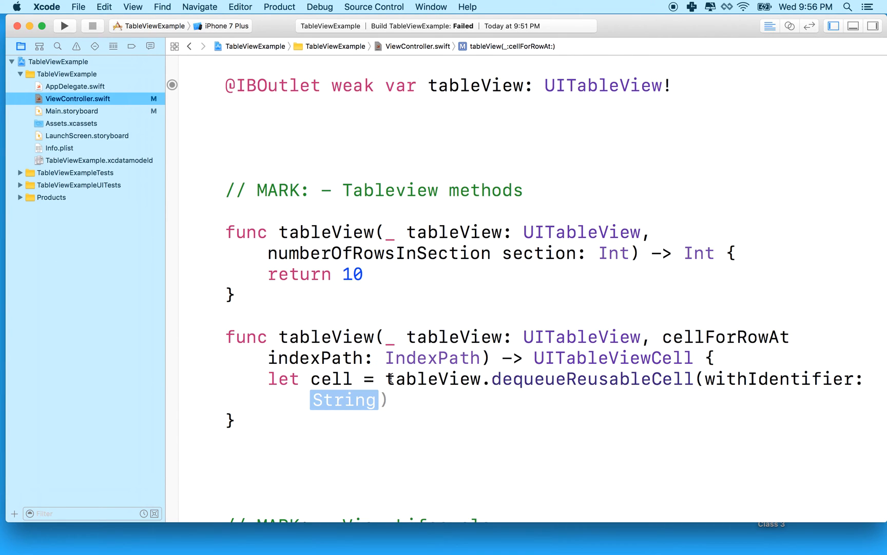
type("\"C")
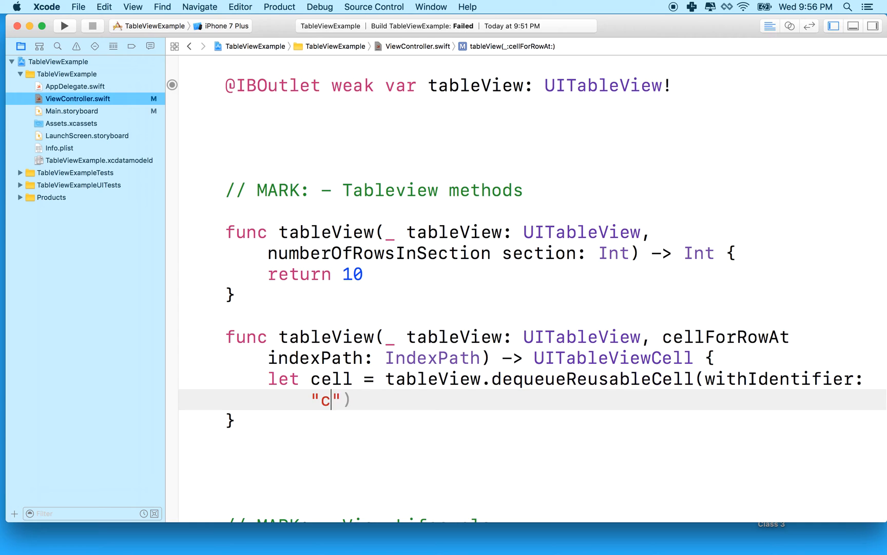
type("ell")
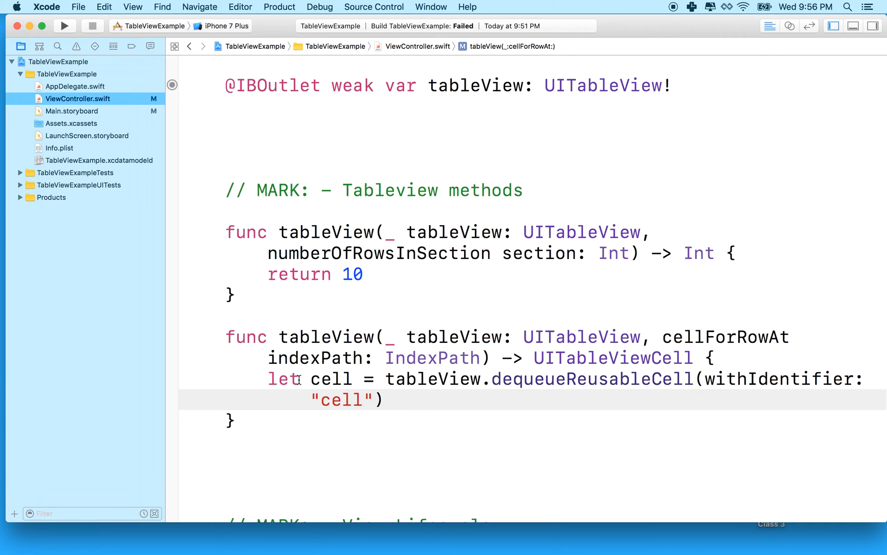
double_click(341, 399)
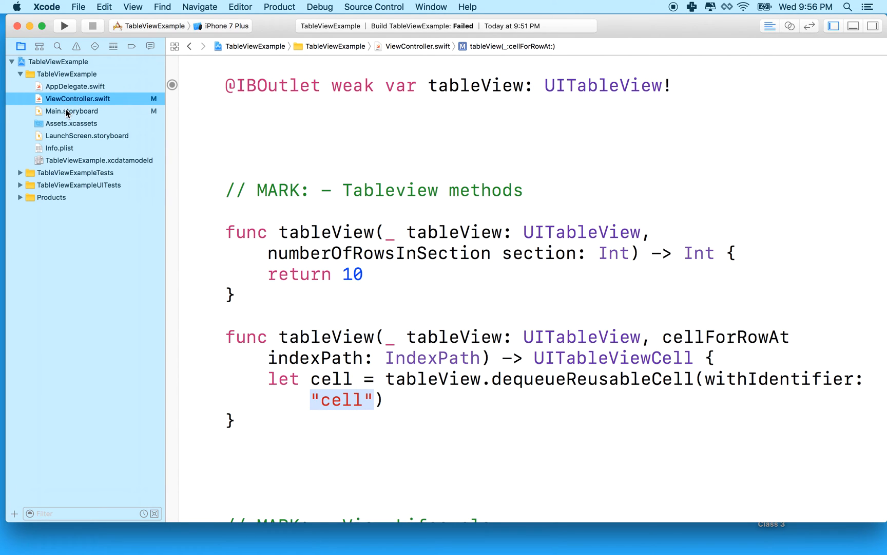
mouse_move(330, 419)
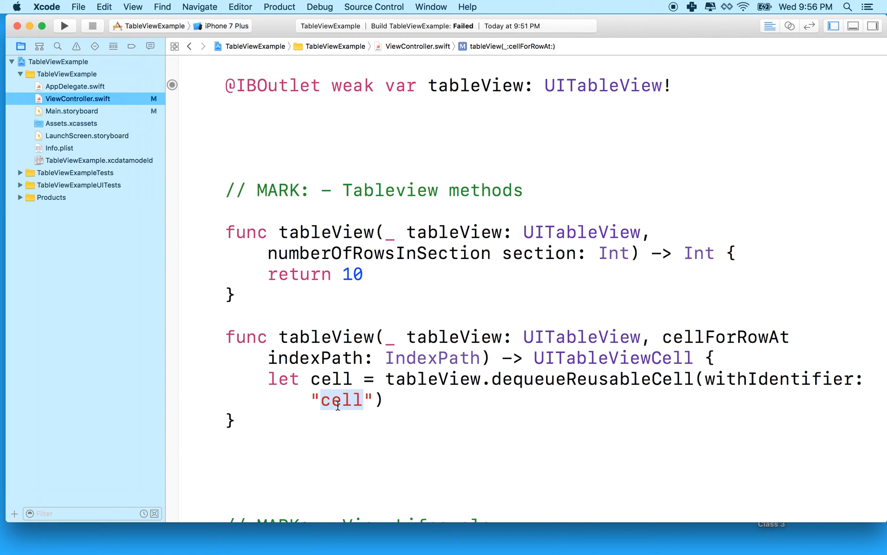
mouse_move(387, 401)
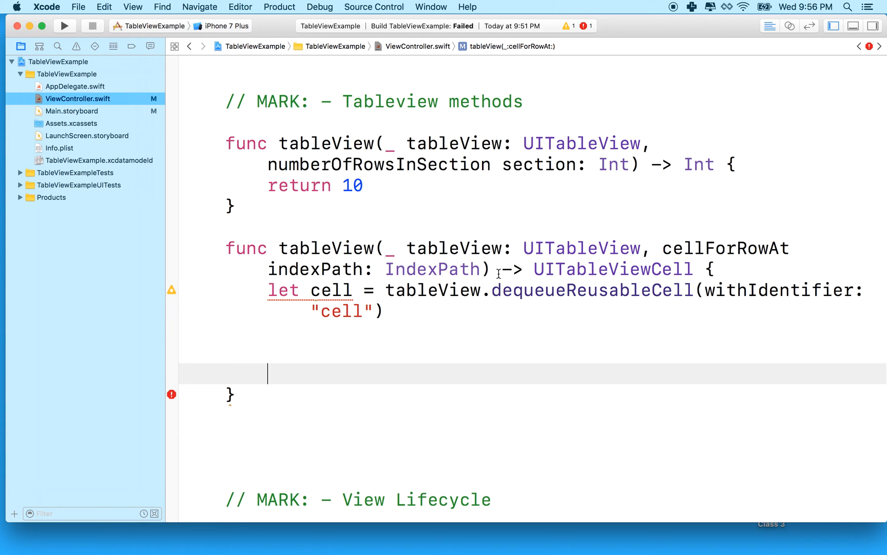
Step: Add cell?.textLabel?.text = "Hell World" and return cell at the end of cellForRowAt
left_click_drag(501, 269, 685, 270)
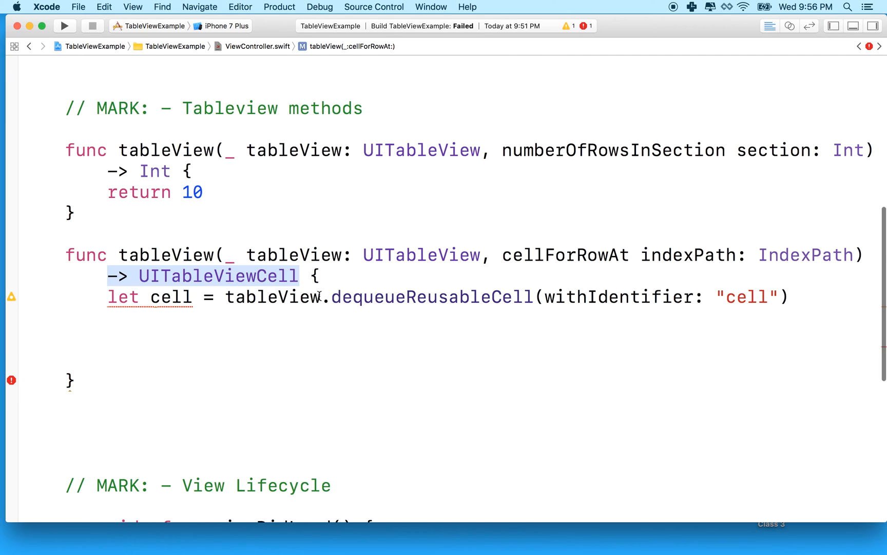
mouse_move(156, 285)
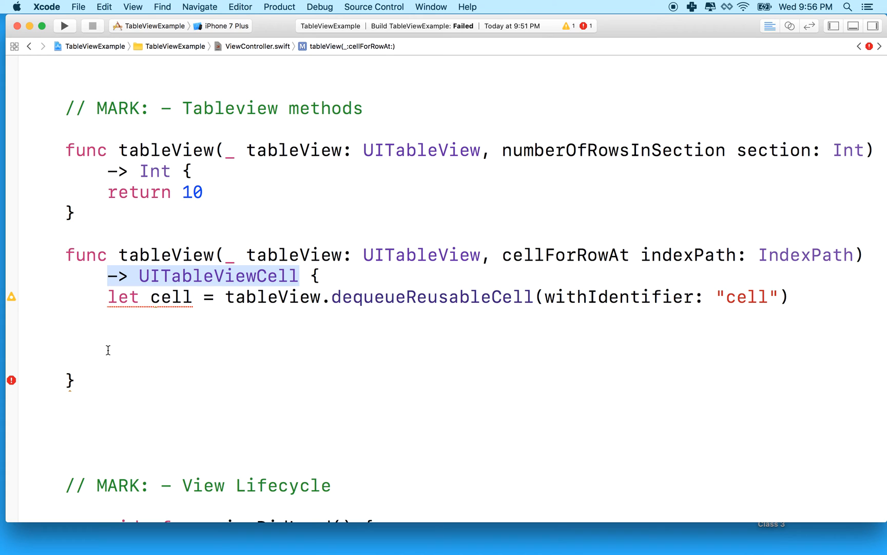
type("return cell")
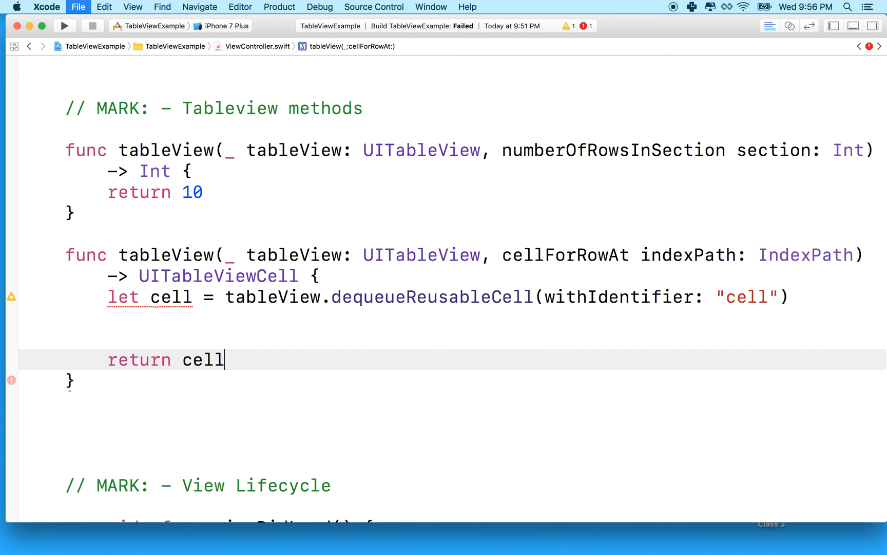
key("return")
type("cell.")
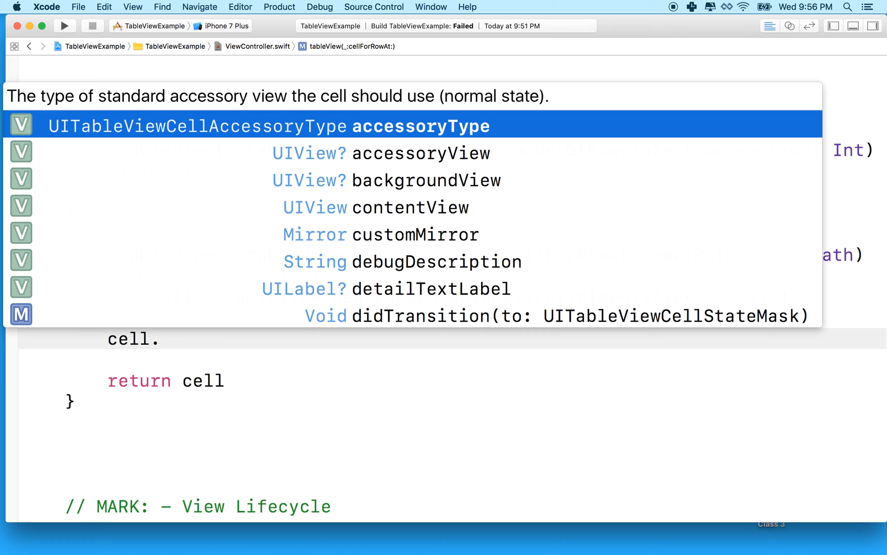
type("textLabel?.text = \"")
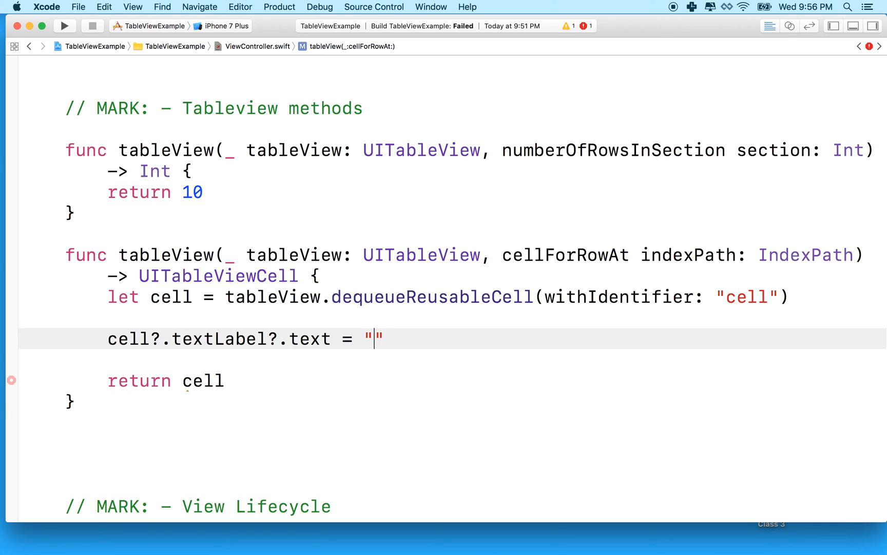
type("Hell Wo")
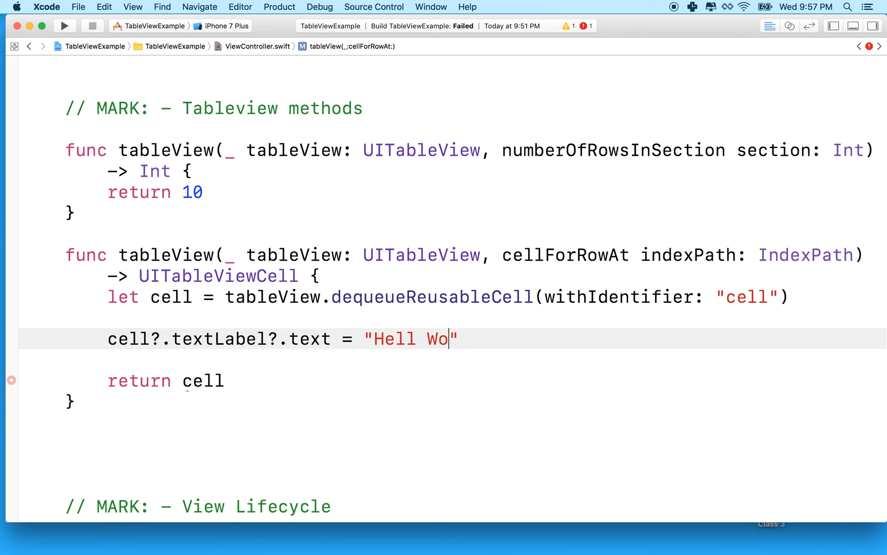
type("rld")
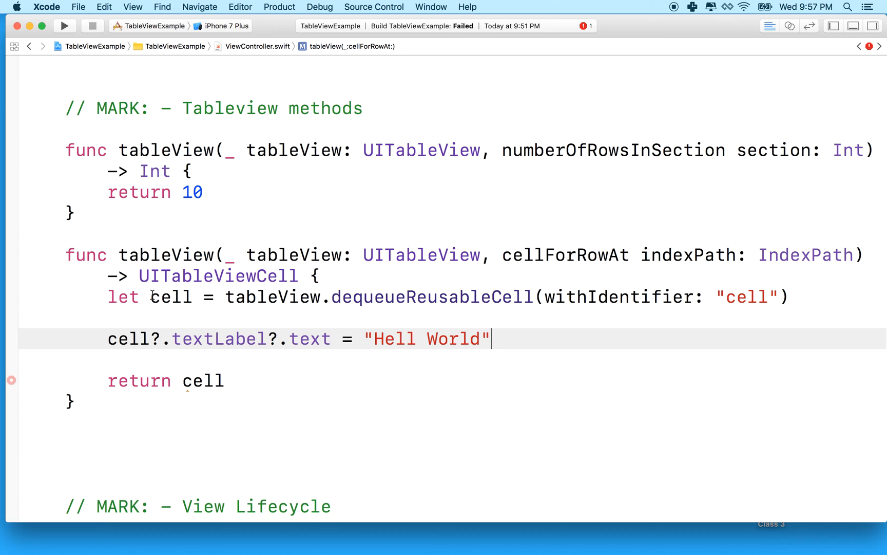
Step: Append ! to the dequeueReusableCell call so cell.textLabel is used without optional chaining
double_click(170, 297)
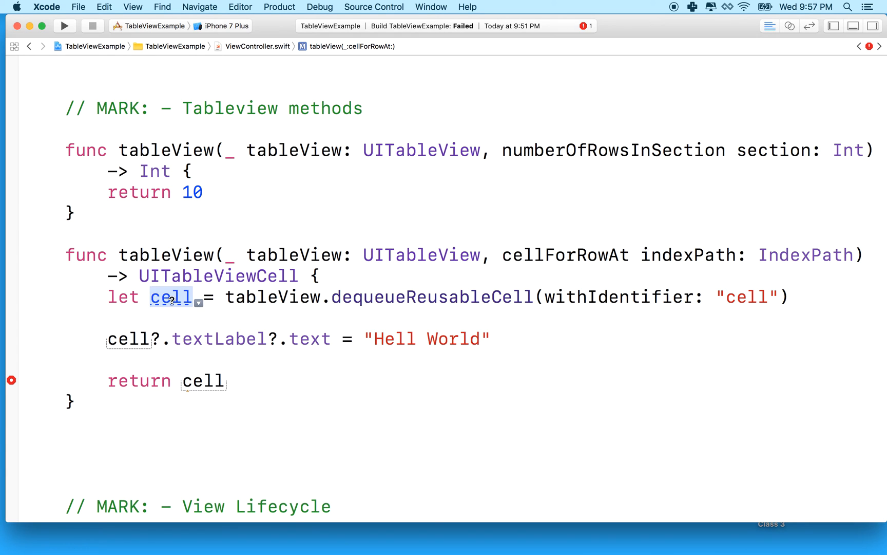
mouse_move(169, 295)
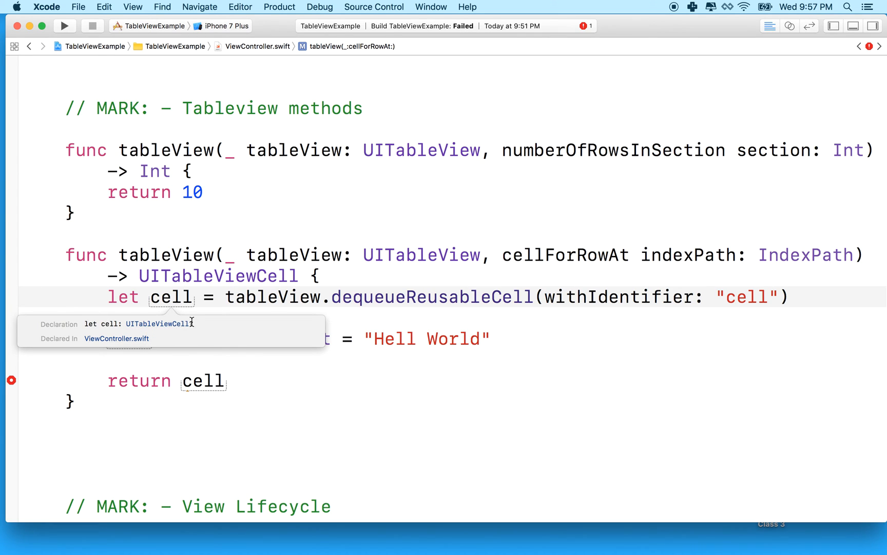
mouse_move(197, 329)
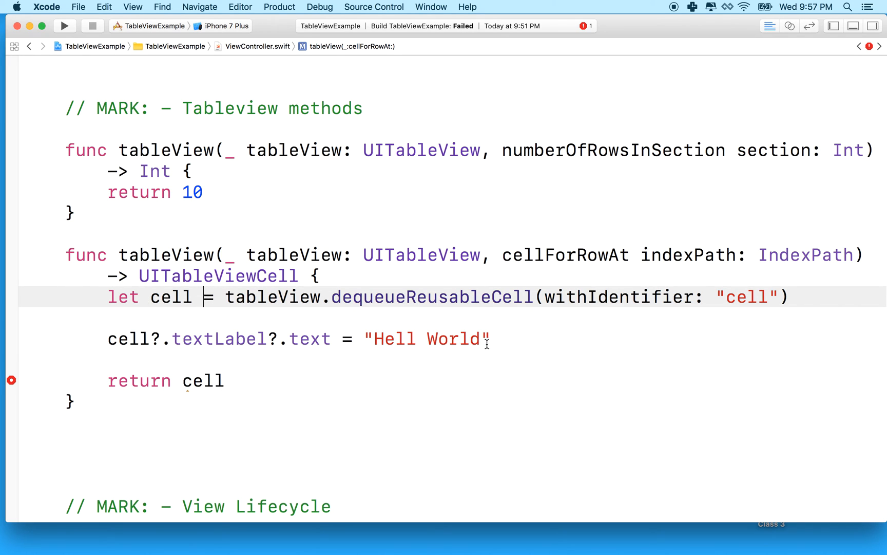
mouse_move(622, 297)
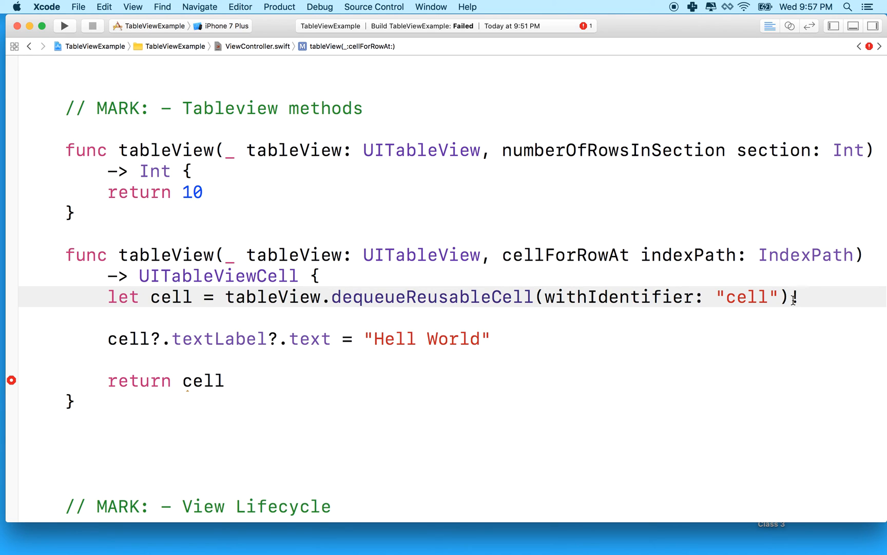
type("!")
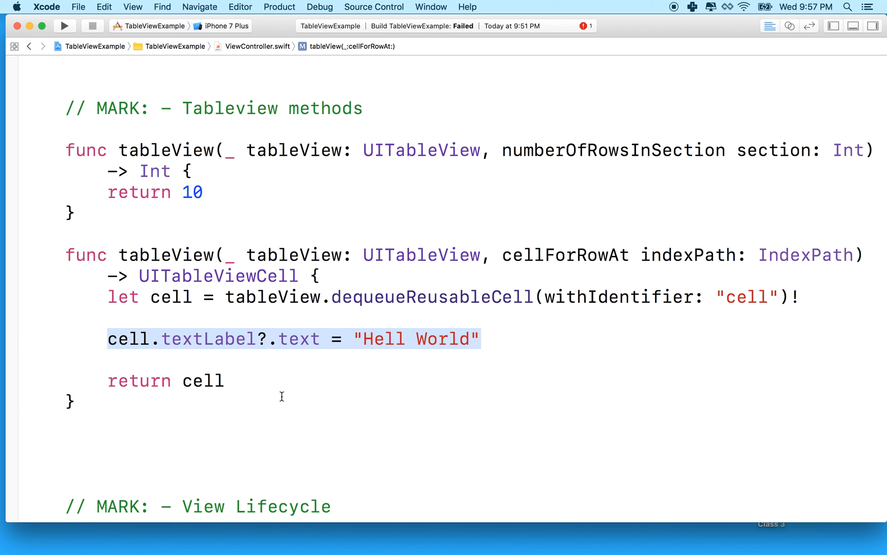
left_click(64, 26)
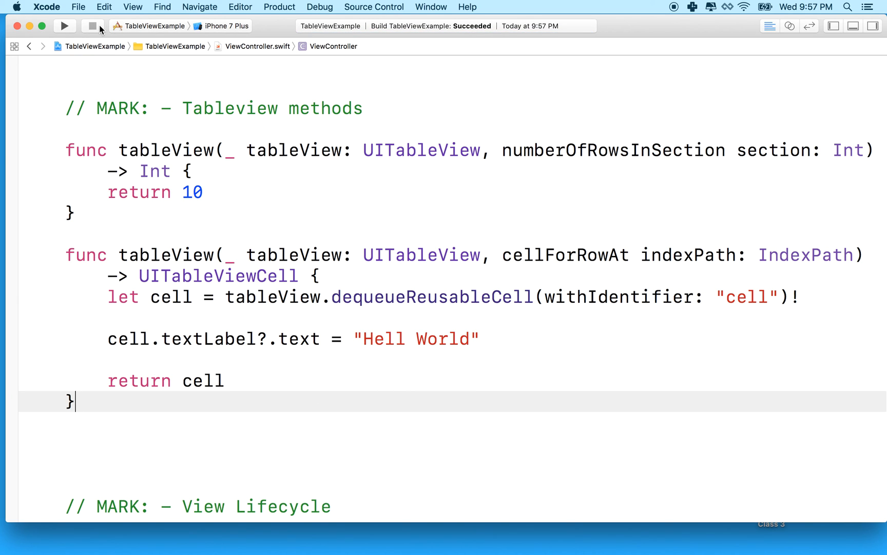
Step: Run the app on the iPhone 6s Simulator, showing ten "Hell World" rows
left_click(225, 26)
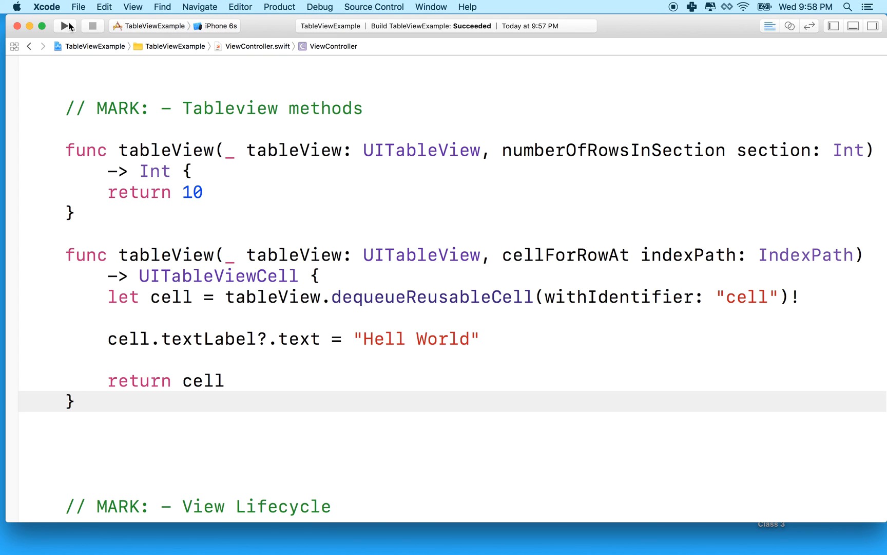
left_click(66, 26)
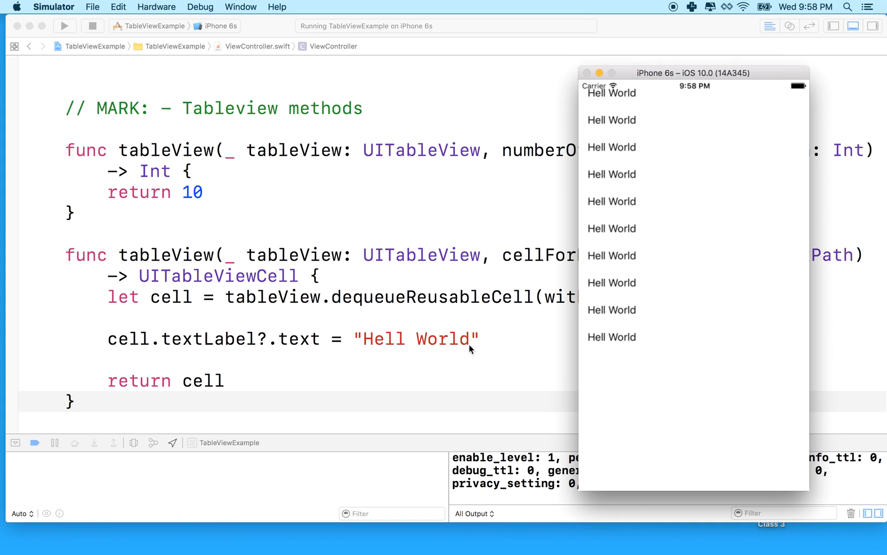
mouse_move(442, 211)
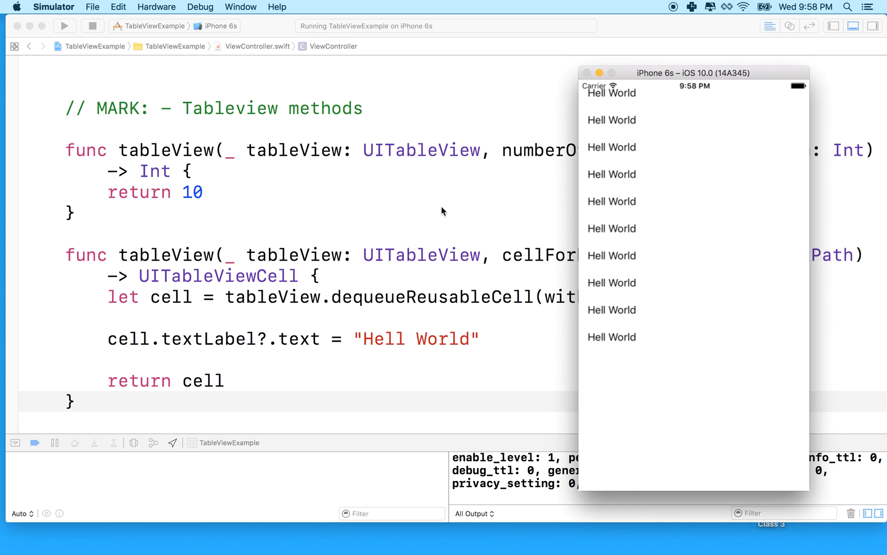
mouse_move(467, 208)
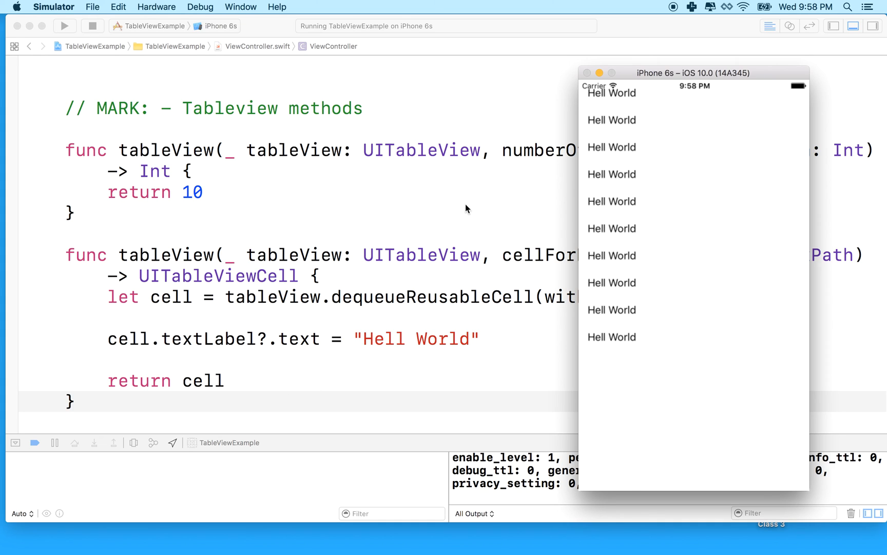